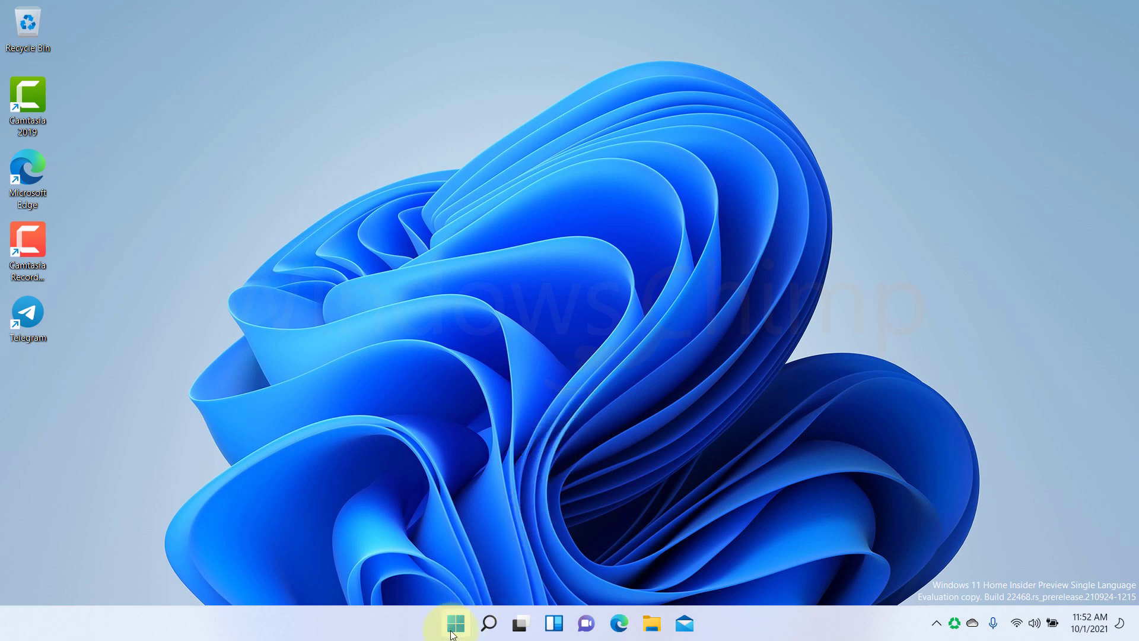
# Reach Virus & threat protection via Settings > Privacy & security > Windows Security
pyautogui.click(454, 623)
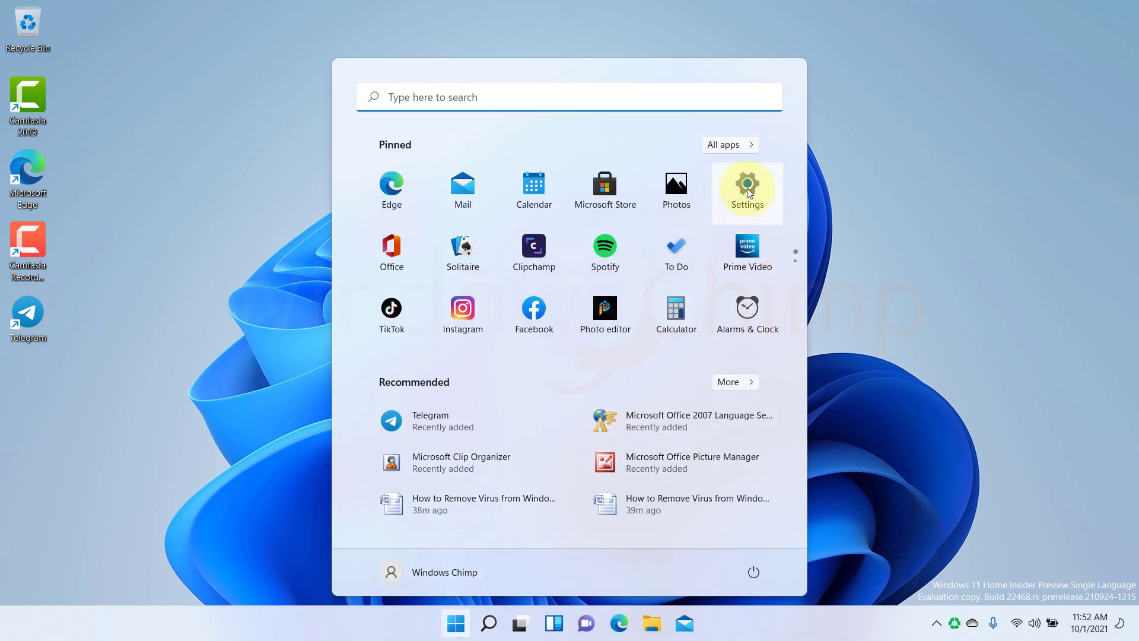
pyautogui.click(746, 192)
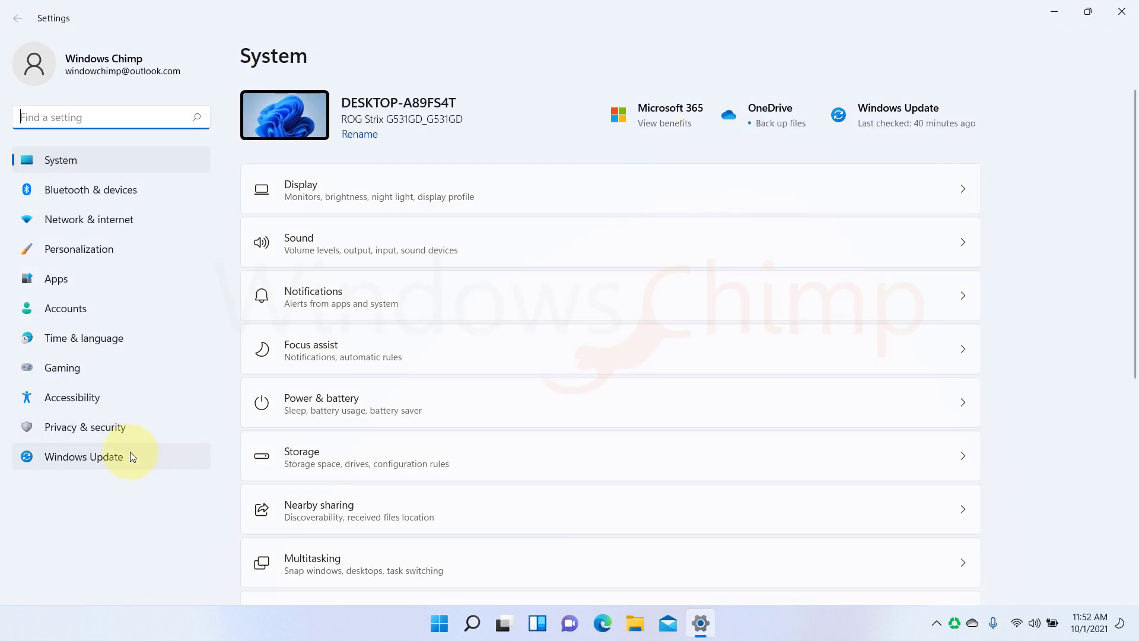
pyautogui.click(84, 426)
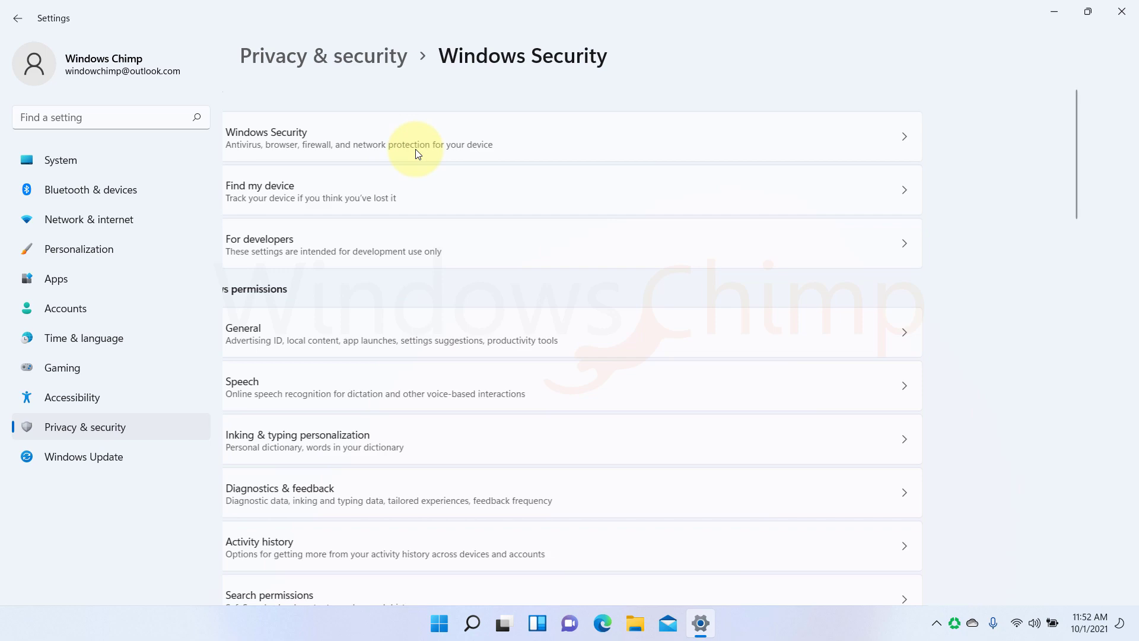
pyautogui.click(417, 137)
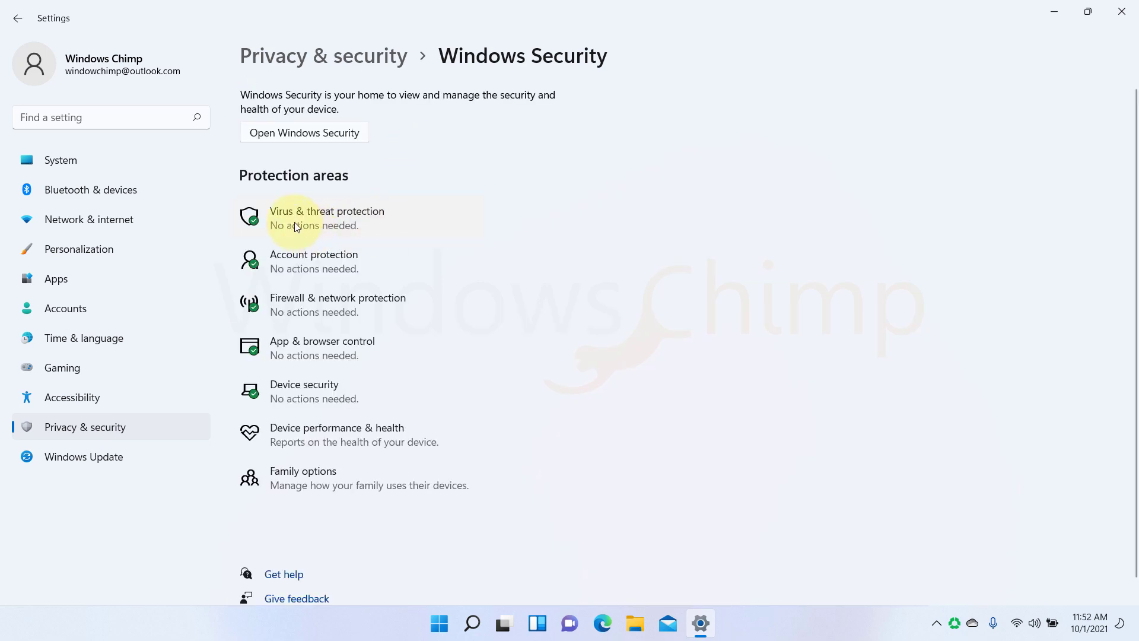
pyautogui.click(326, 217)
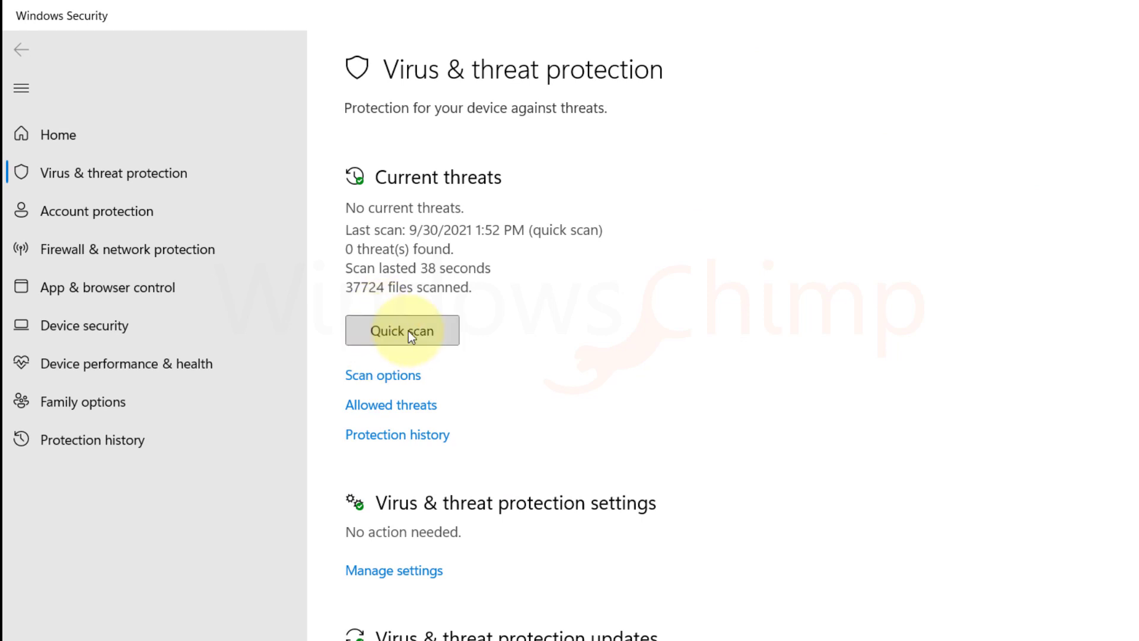
pyautogui.moveTo(454, 353)
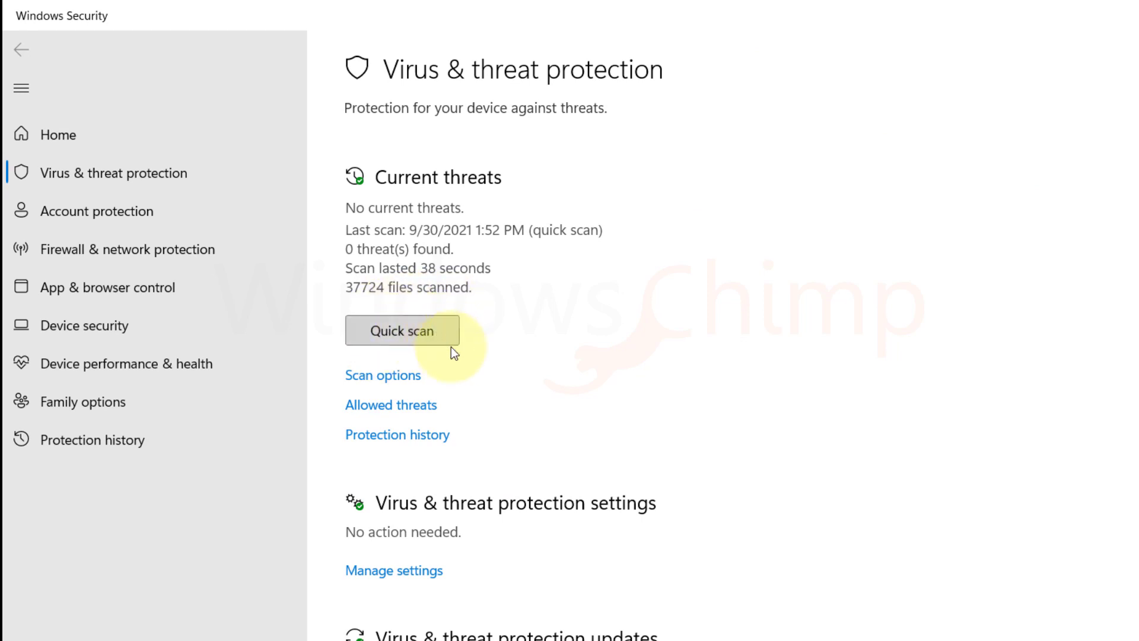
pyautogui.moveTo(448, 384)
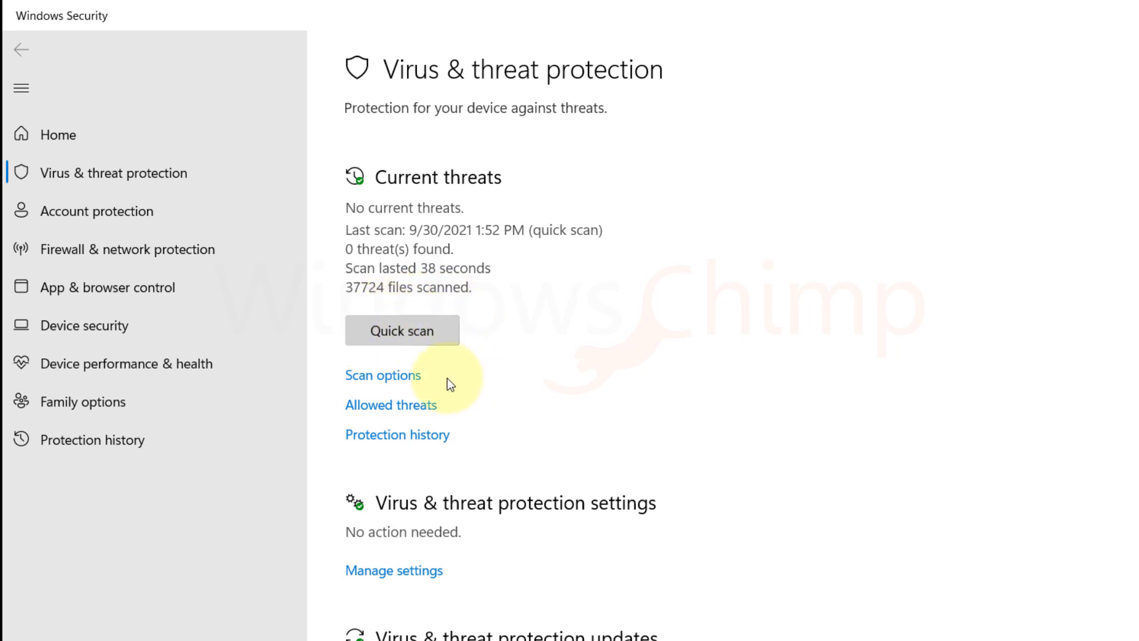
# Choose Full scan in Scan options and start it with Scan now
pyautogui.click(383, 375)
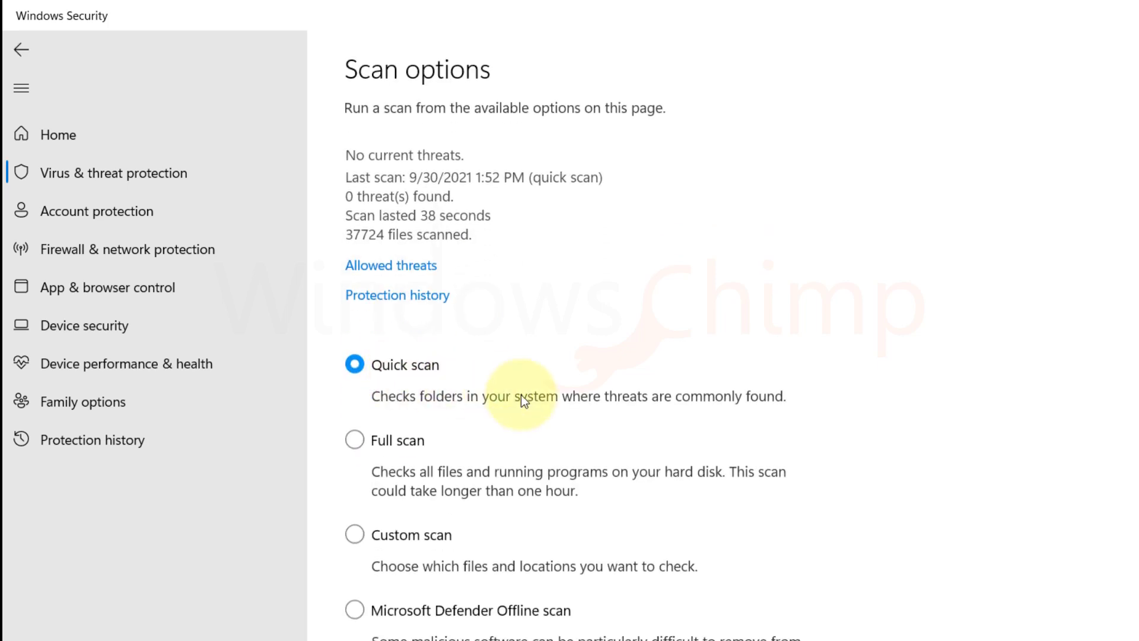
pyautogui.click(354, 439)
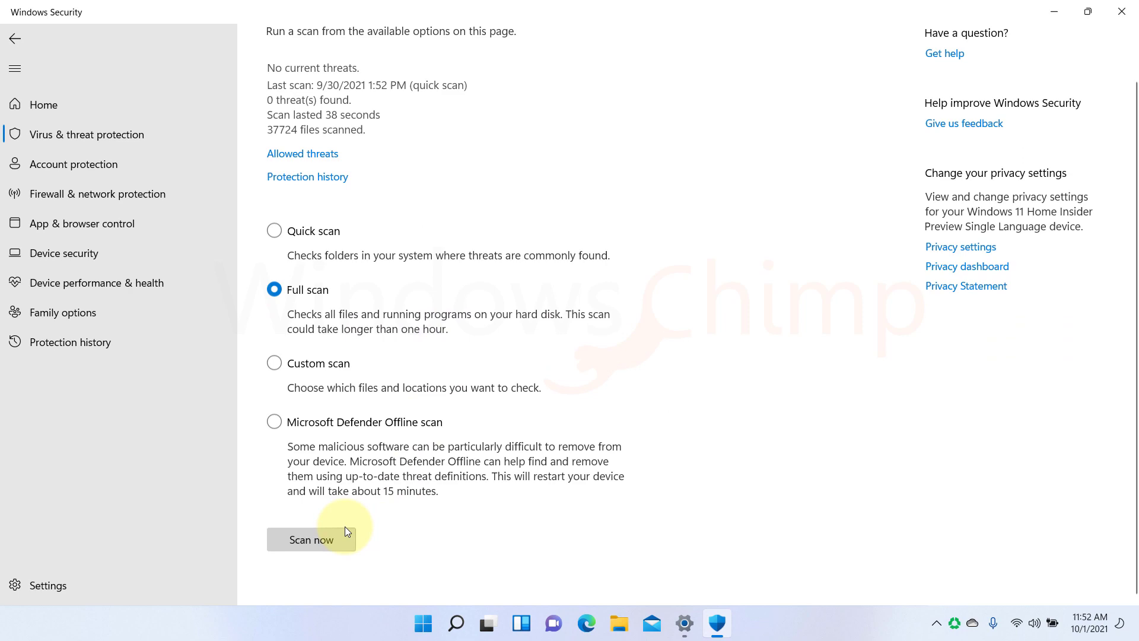
pyautogui.click(312, 540)
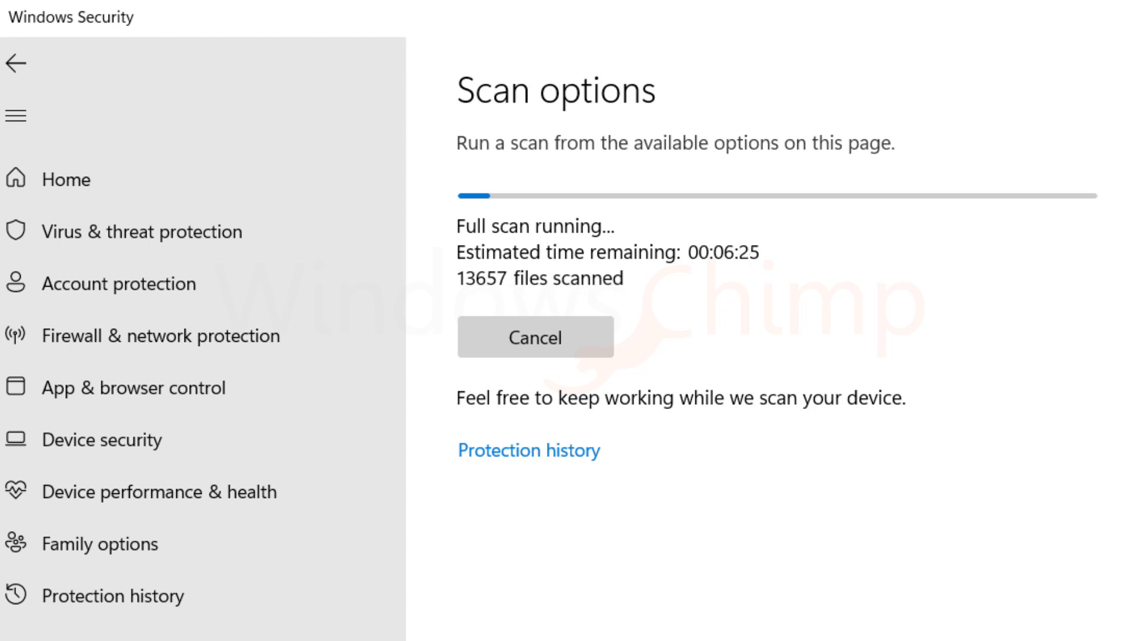
# Select Microsoft Defender Offline scan, confirm the restart, and dismiss the sign-out notice
pyautogui.scroll(-3)
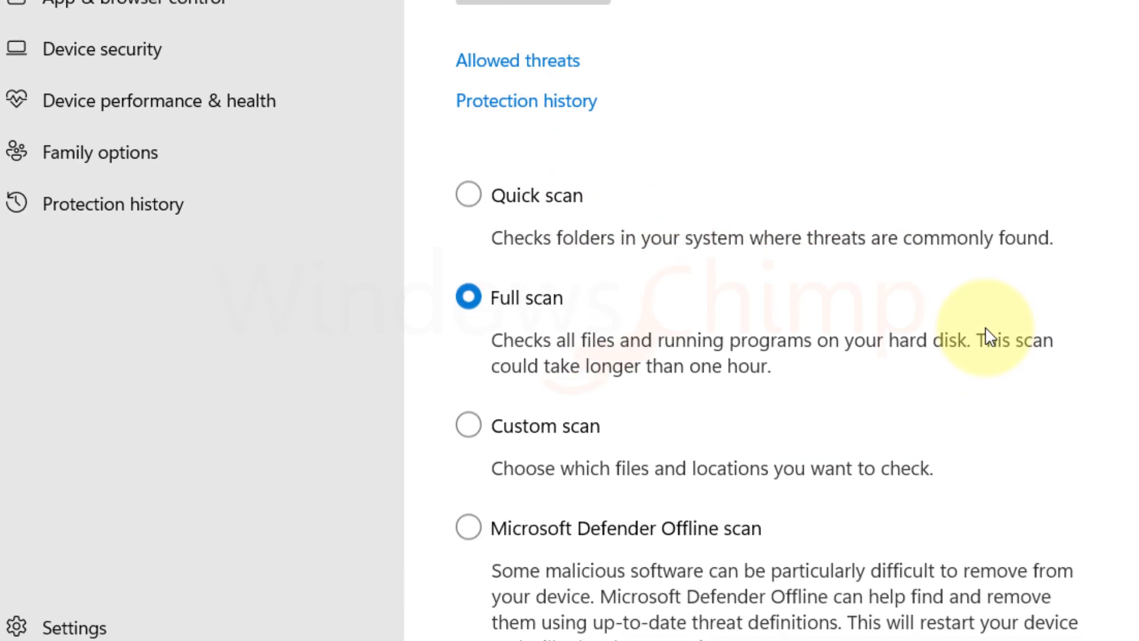
pyautogui.scroll(-3)
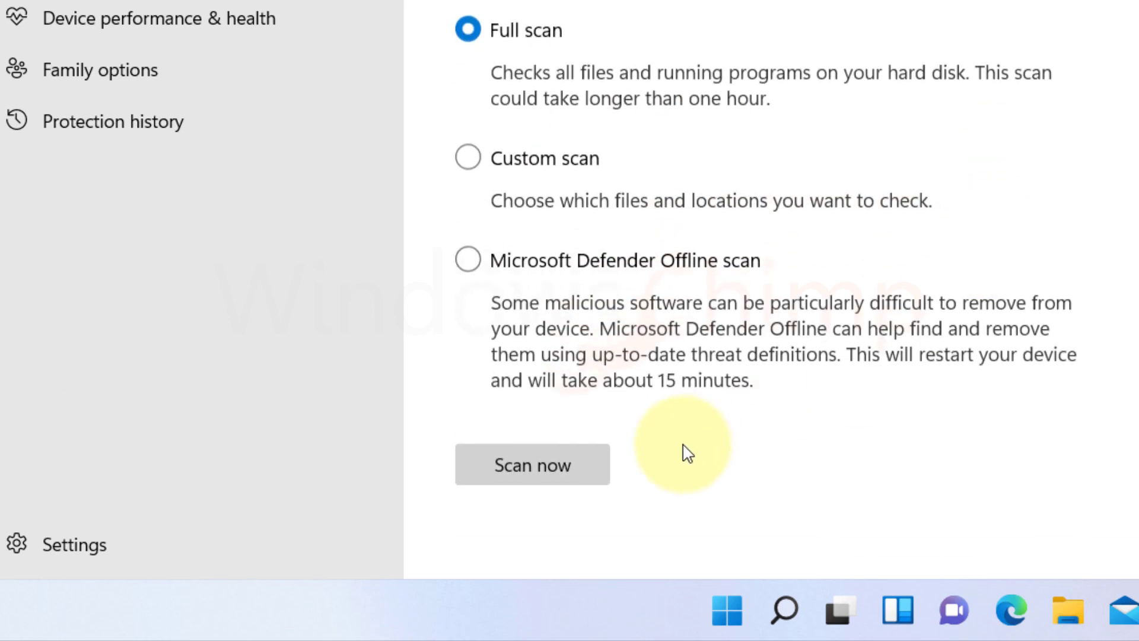
pyautogui.click(468, 260)
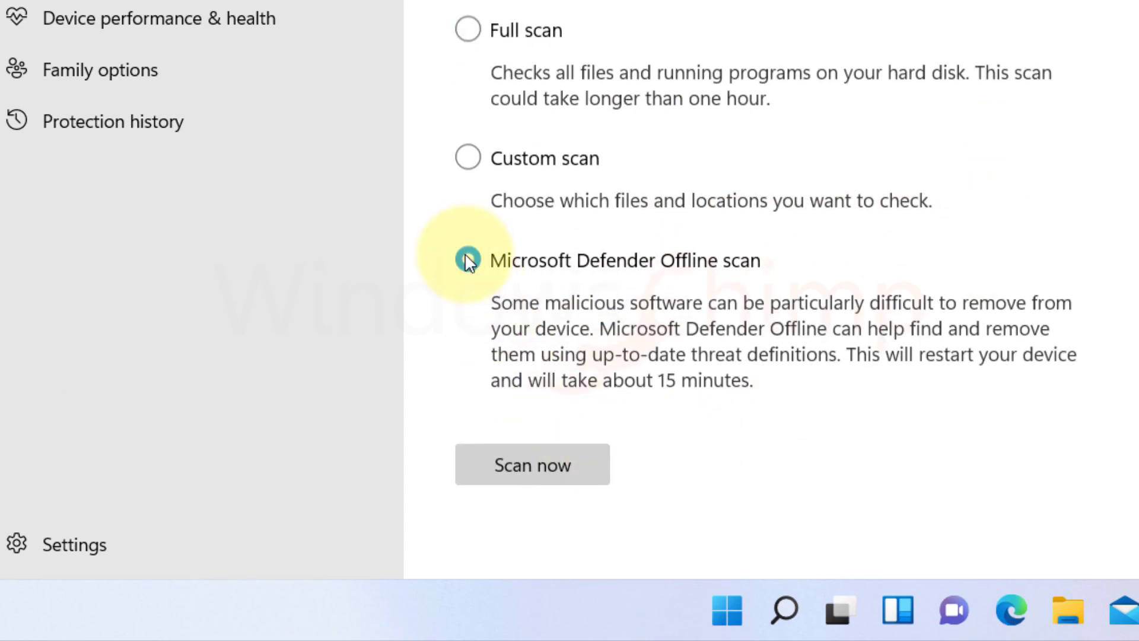
pyautogui.click(532, 463)
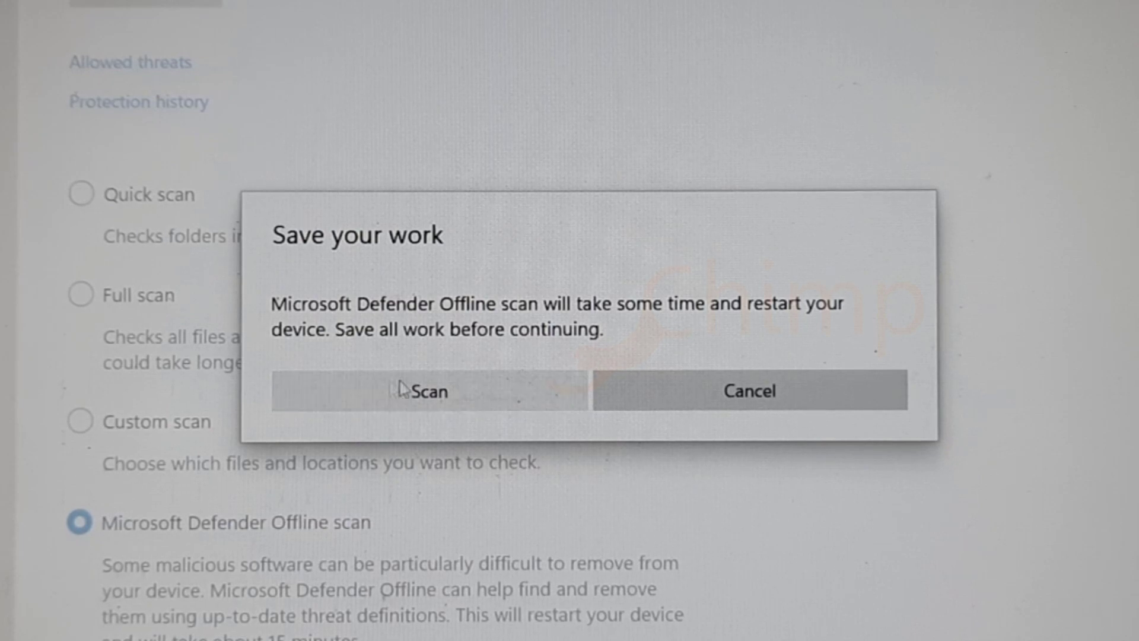
pyautogui.click(429, 390)
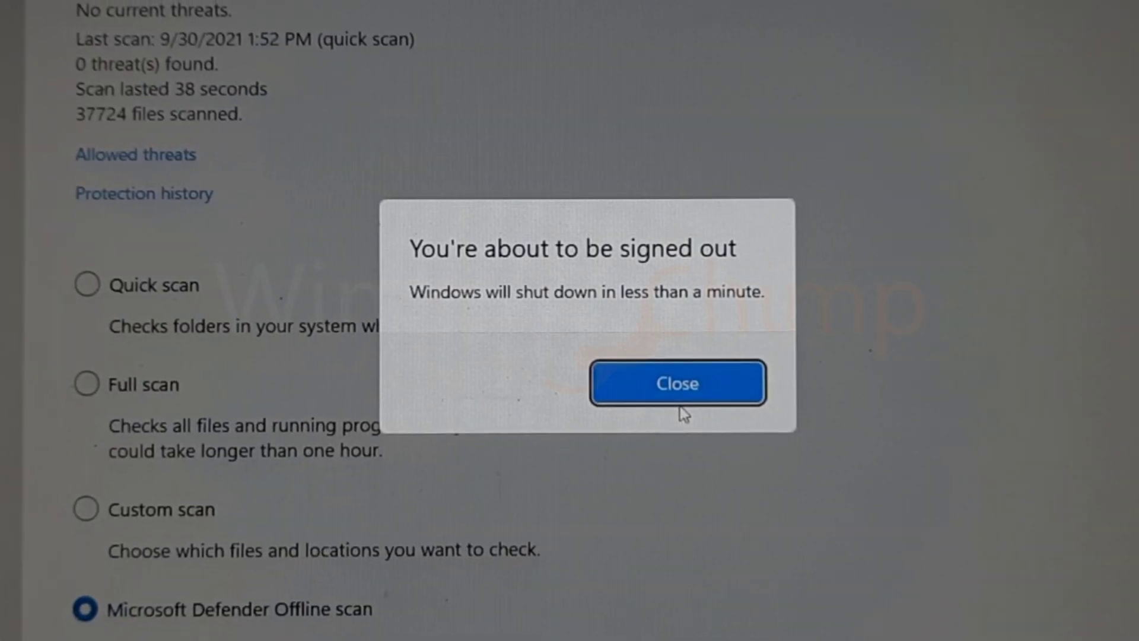
pyautogui.click(676, 383)
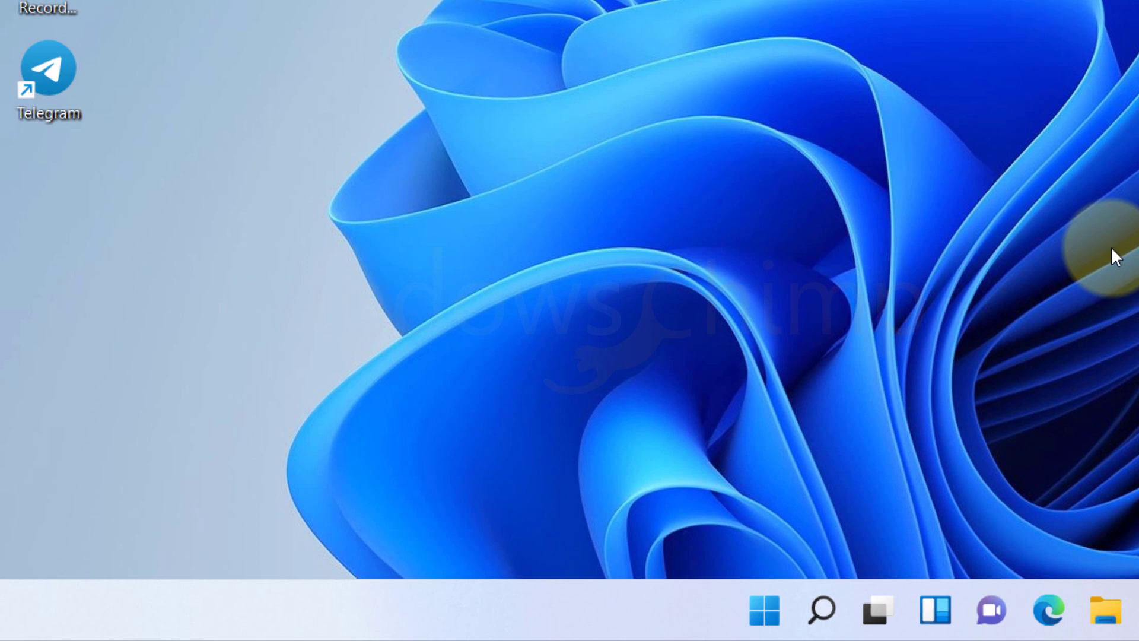
# Enable Safe boot (Minimal) on msconfig's Boot tab and restart into Safe Mode
pyautogui.write('m')
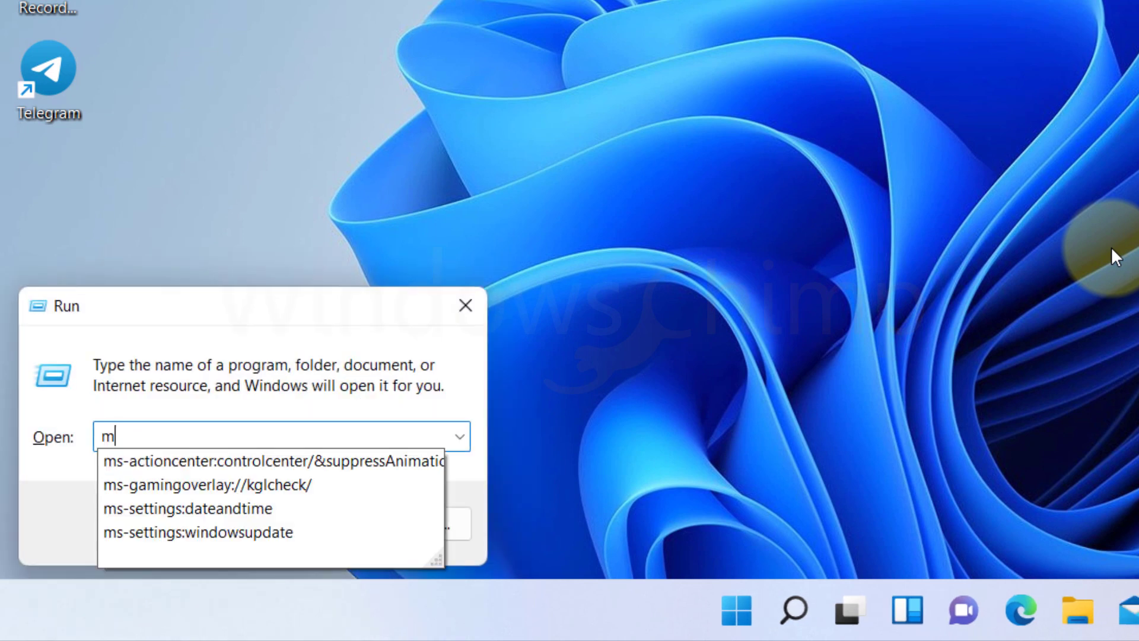
pyautogui.write('msconfi')
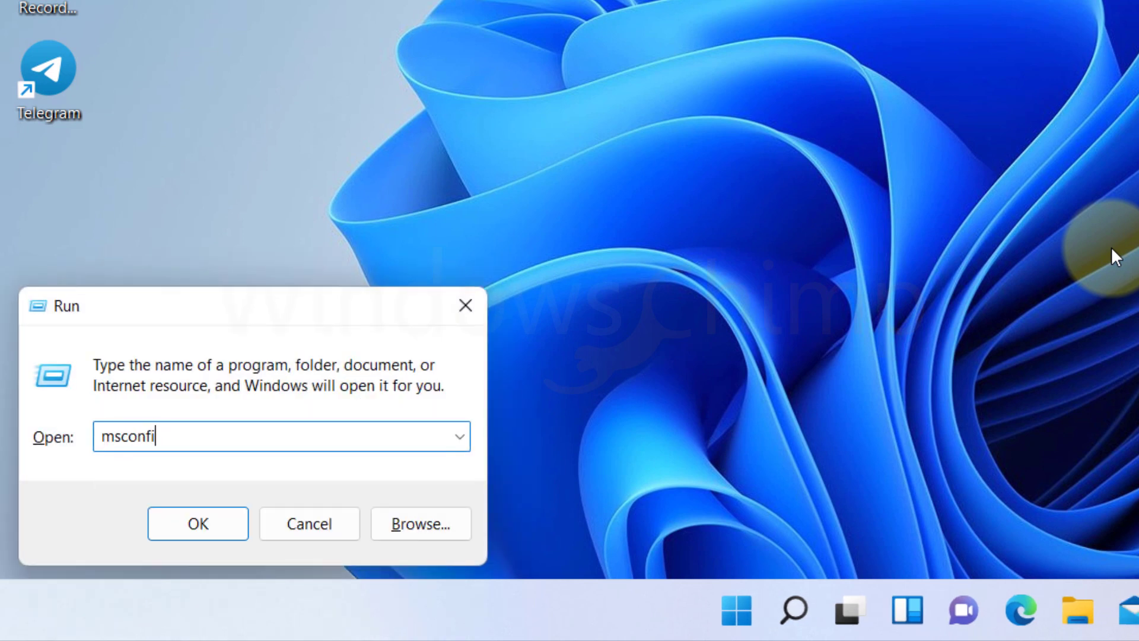
pyautogui.click(197, 523)
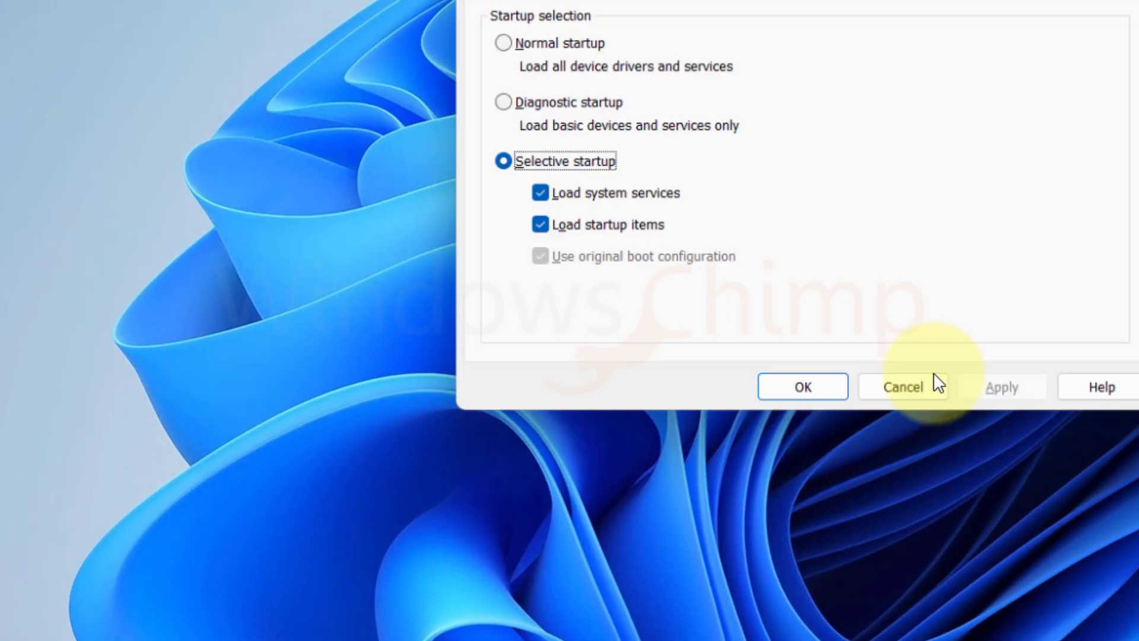
pyautogui.click(287, 113)
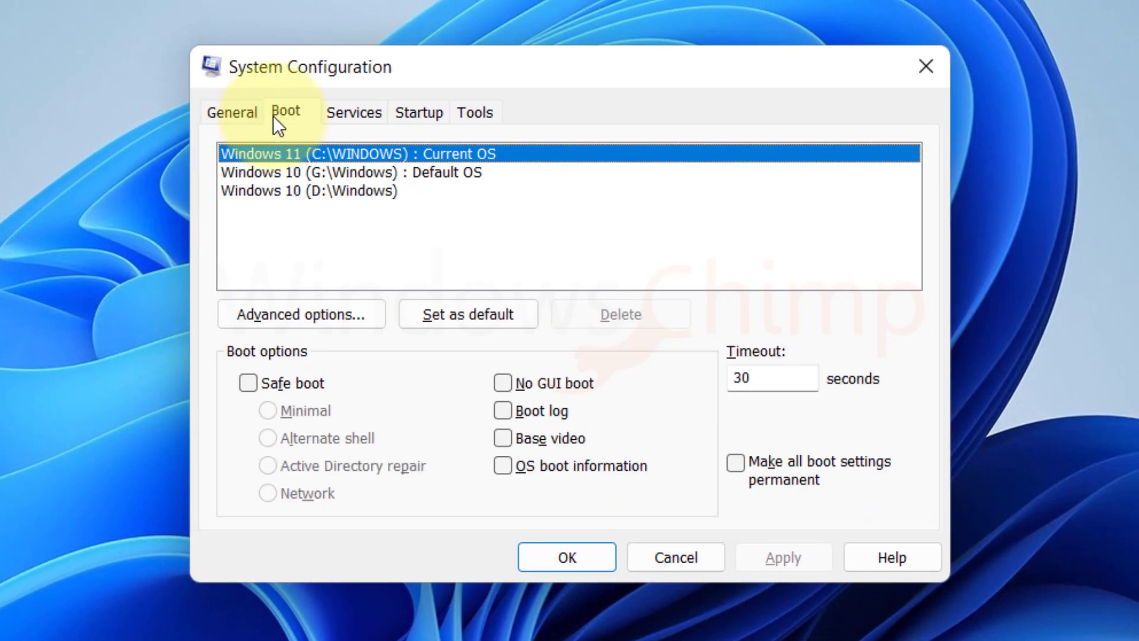
pyautogui.click(246, 383)
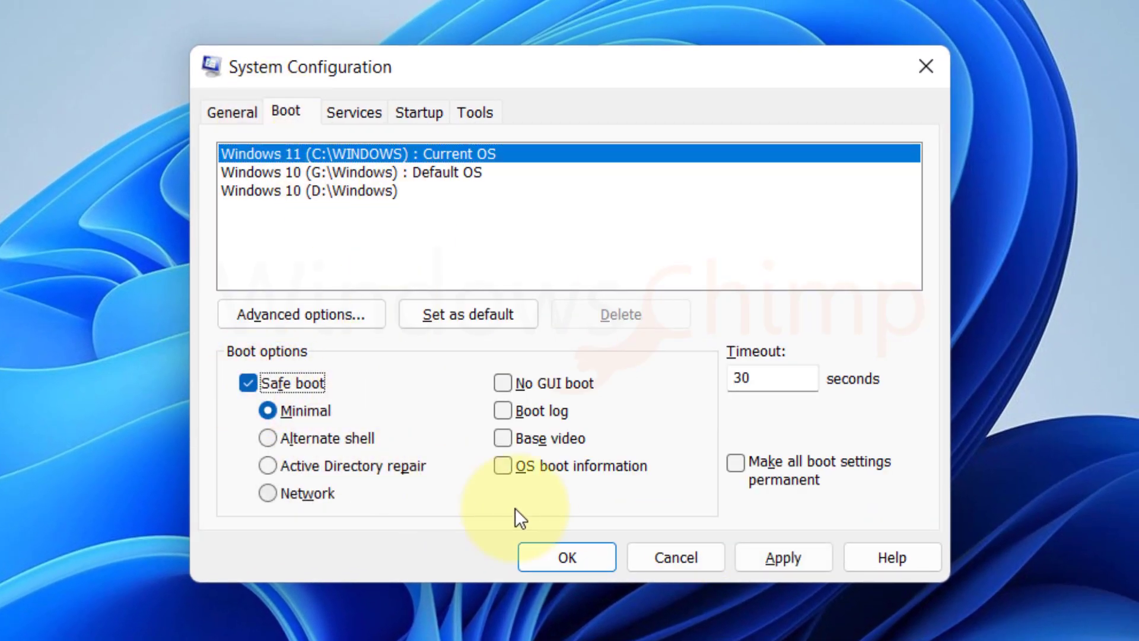
pyautogui.click(566, 557)
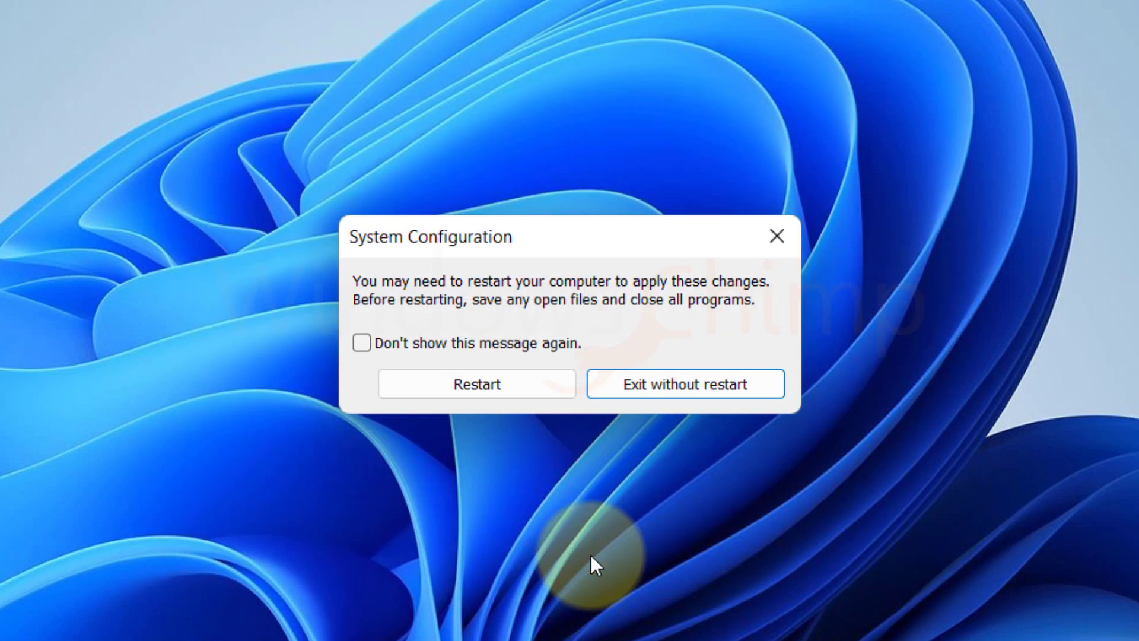
pyautogui.click(683, 383)
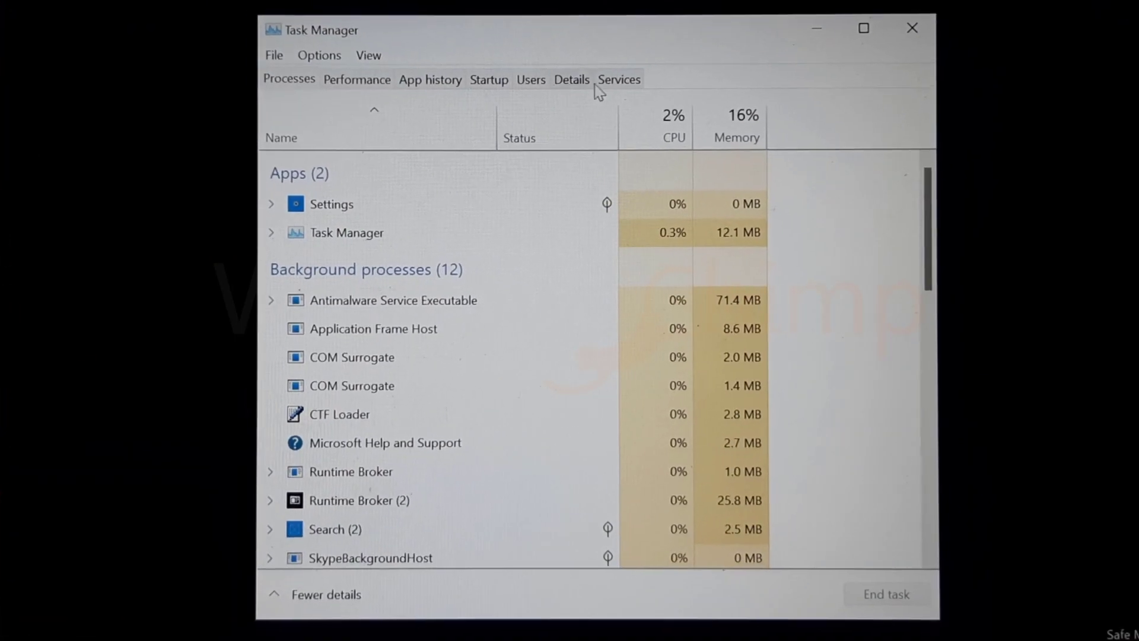
# Disable the msedge entry in Task Manager's Startup list
pyautogui.click(488, 80)
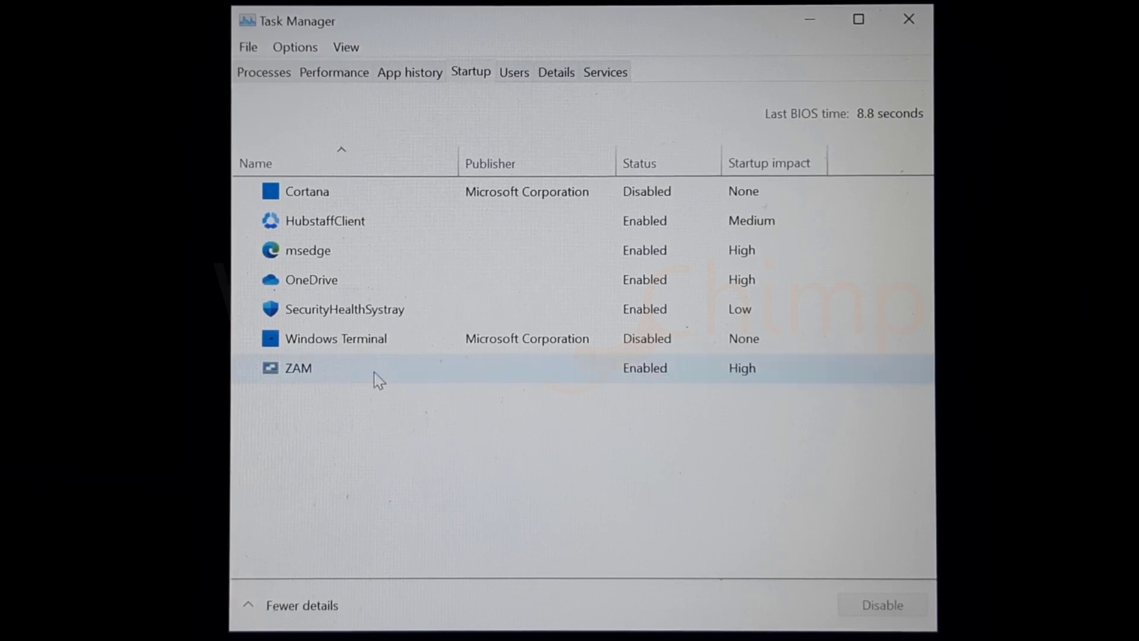
pyautogui.click(311, 280)
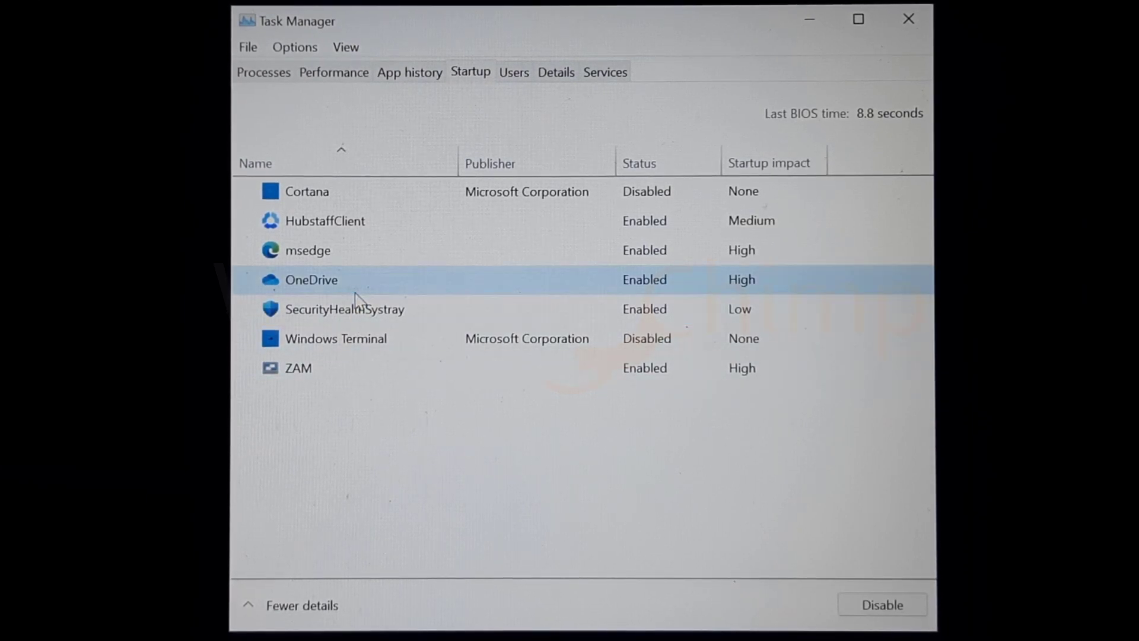
pyautogui.click(306, 250)
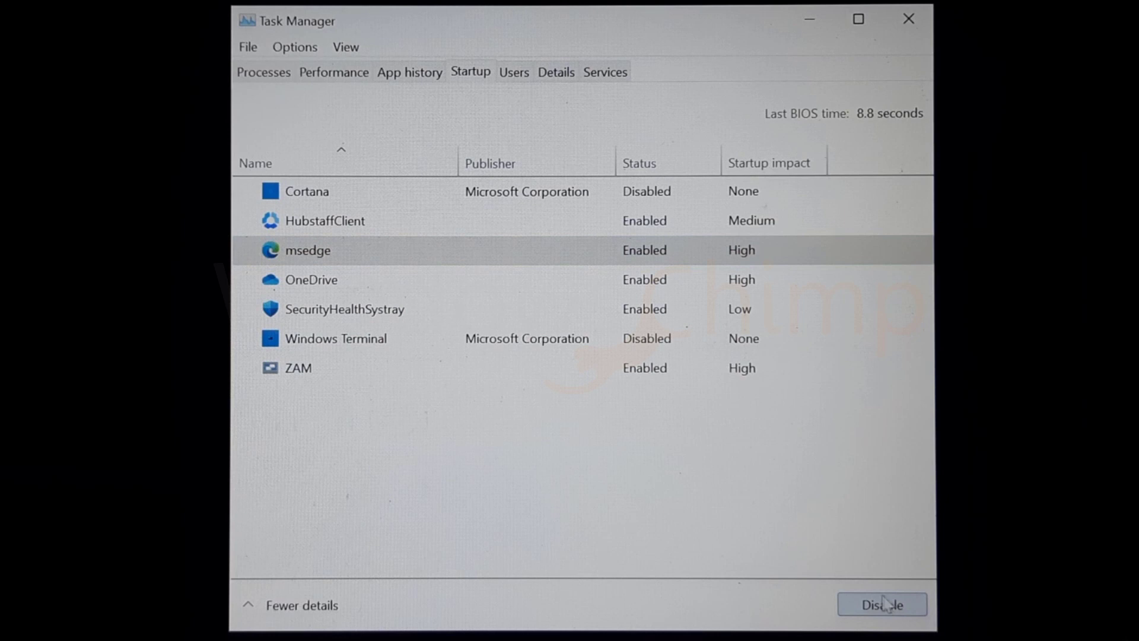
pyautogui.click(880, 604)
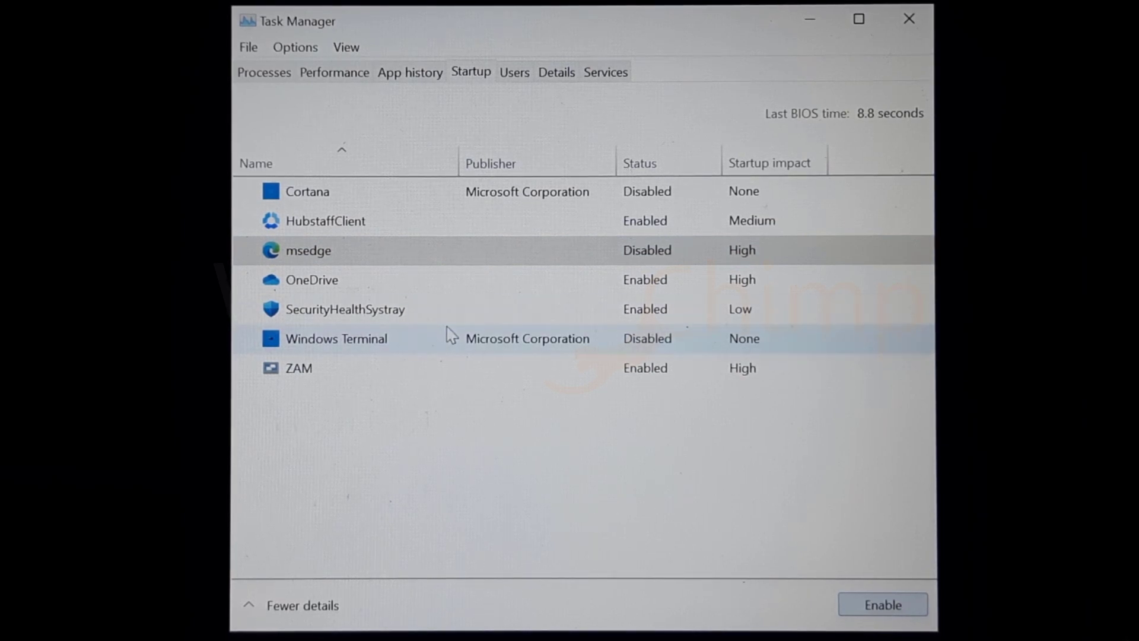
pyautogui.click(298, 368)
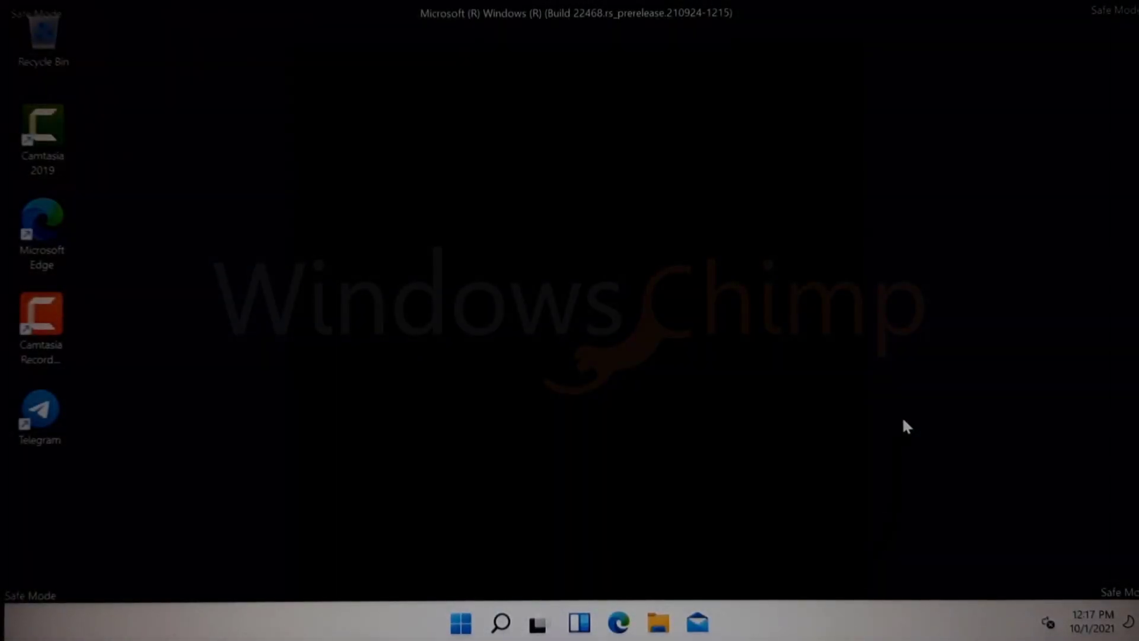
# Launch Disk Cleanup from Control Panel and select the SSD Win 11 (C:) drive
pyautogui.click(460, 623)
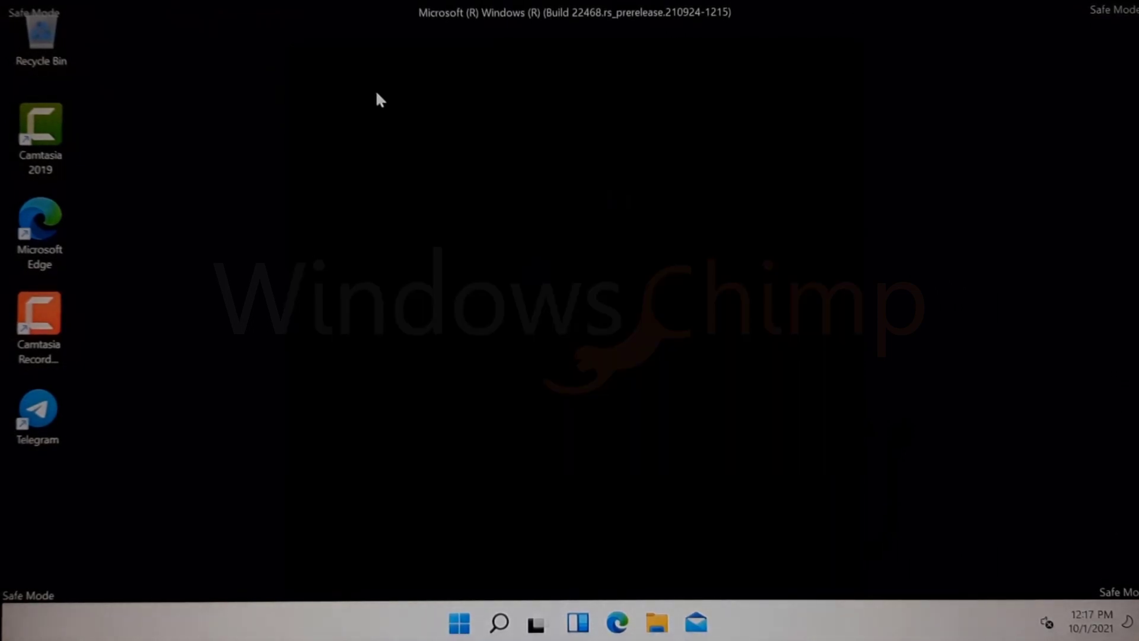
pyautogui.click(458, 623)
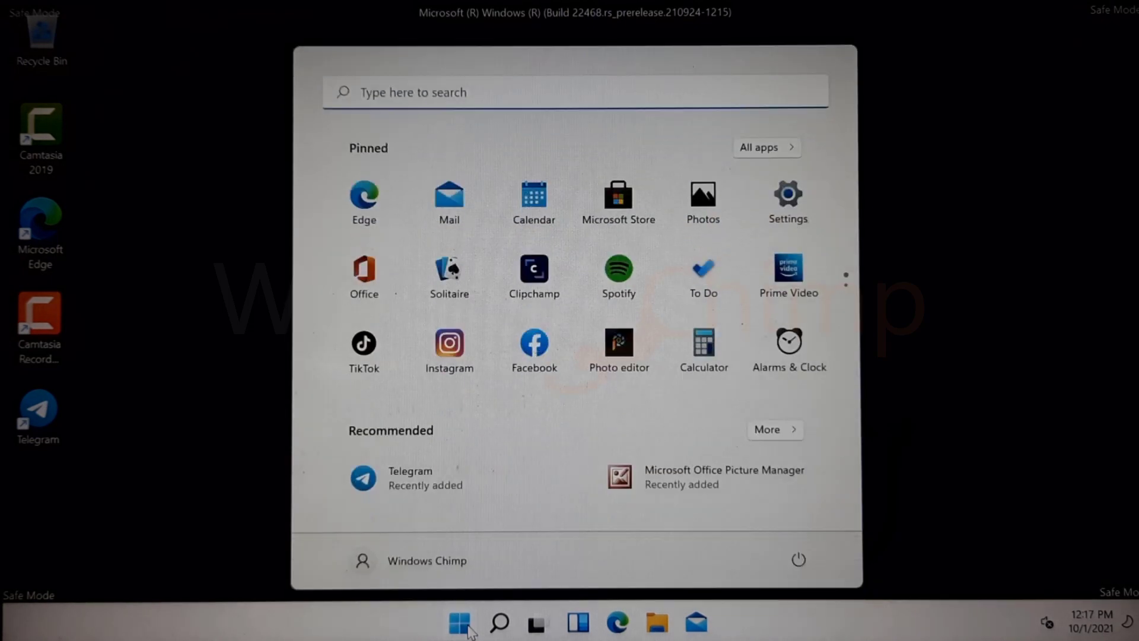
pyautogui.click(458, 623)
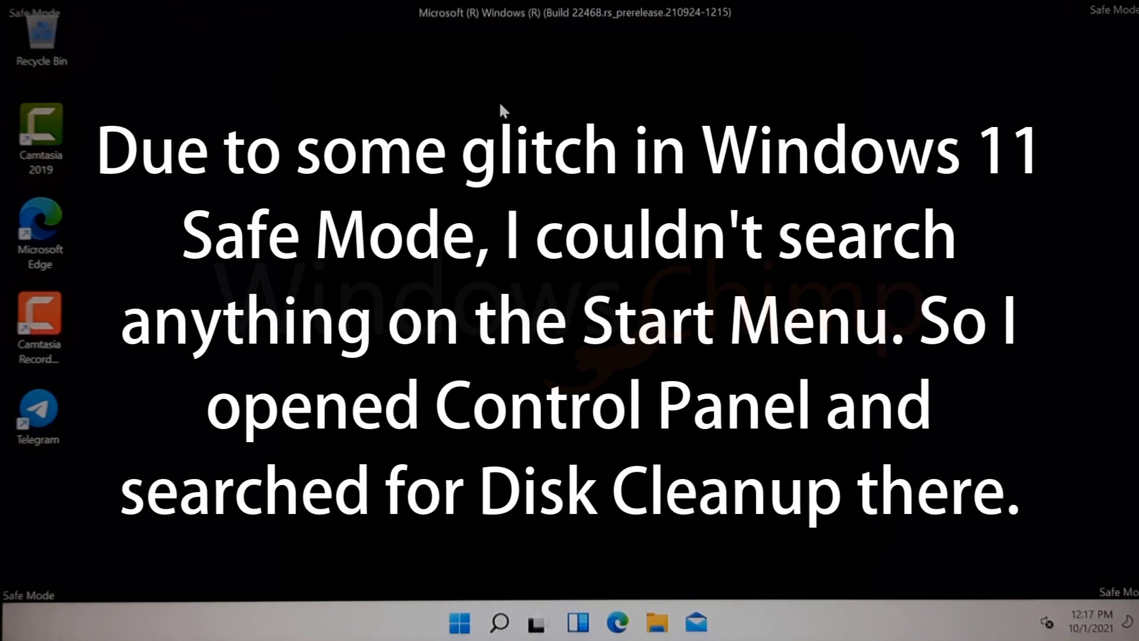
pyautogui.moveTo(506, 282)
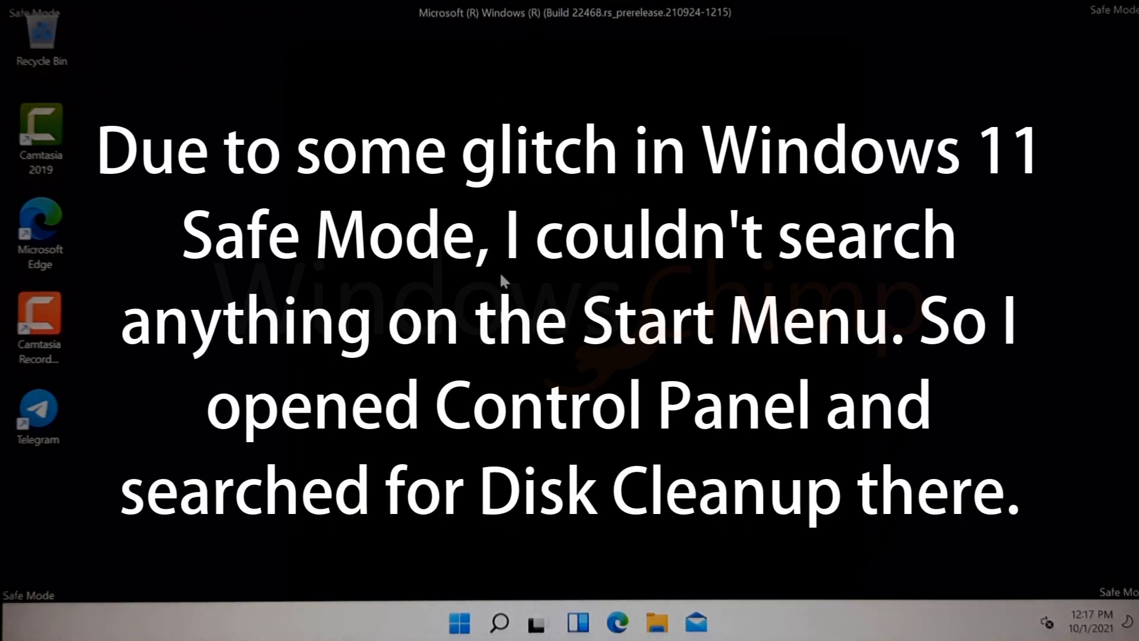
pyautogui.moveTo(493, 548)
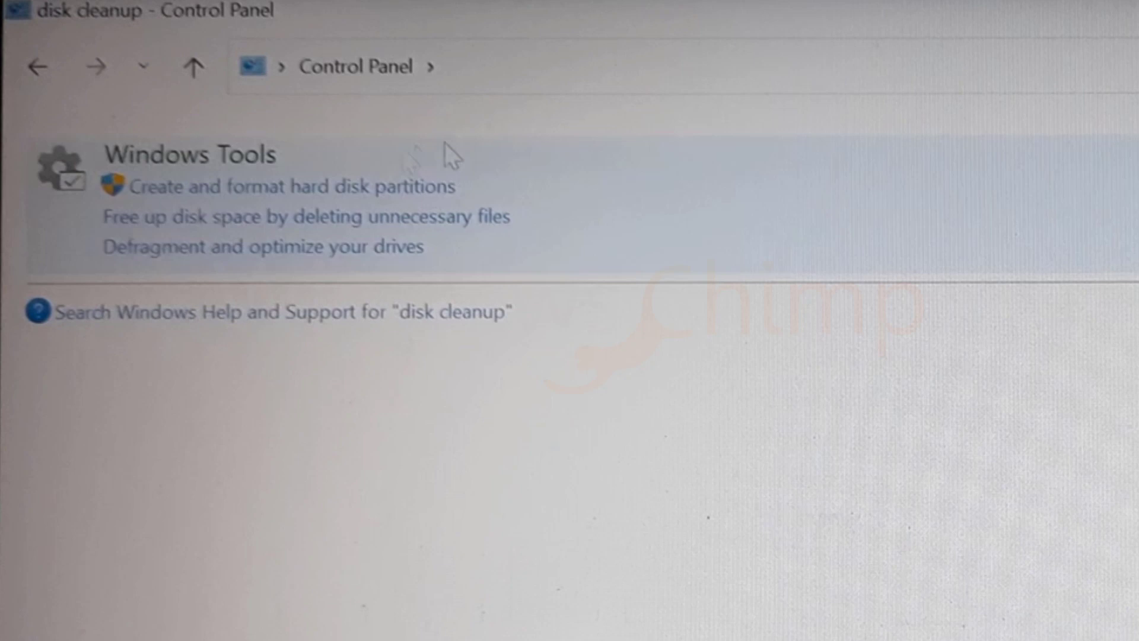
pyautogui.click(306, 216)
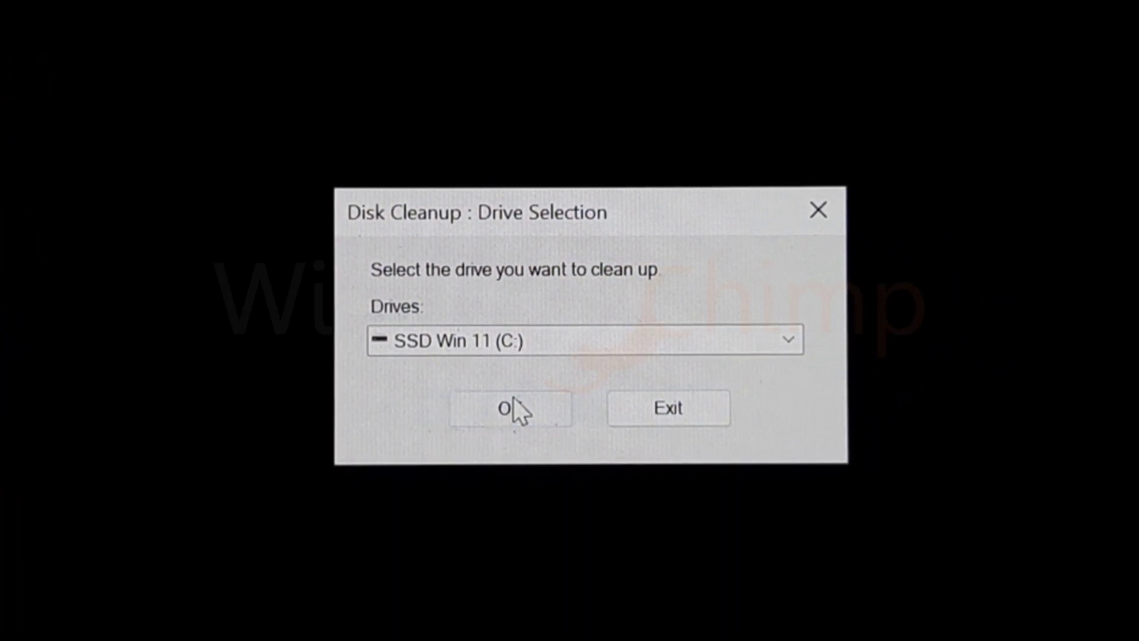
pyautogui.click(509, 408)
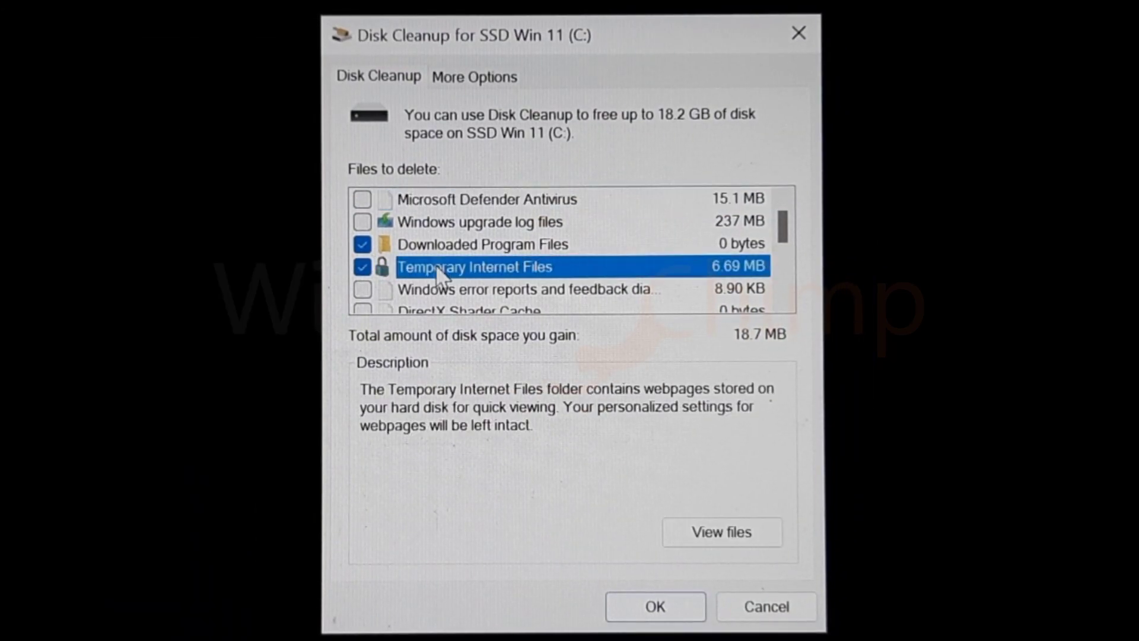
# Delete the checked temporary files on C: and confirm permanent deletion
pyautogui.scroll(-3)
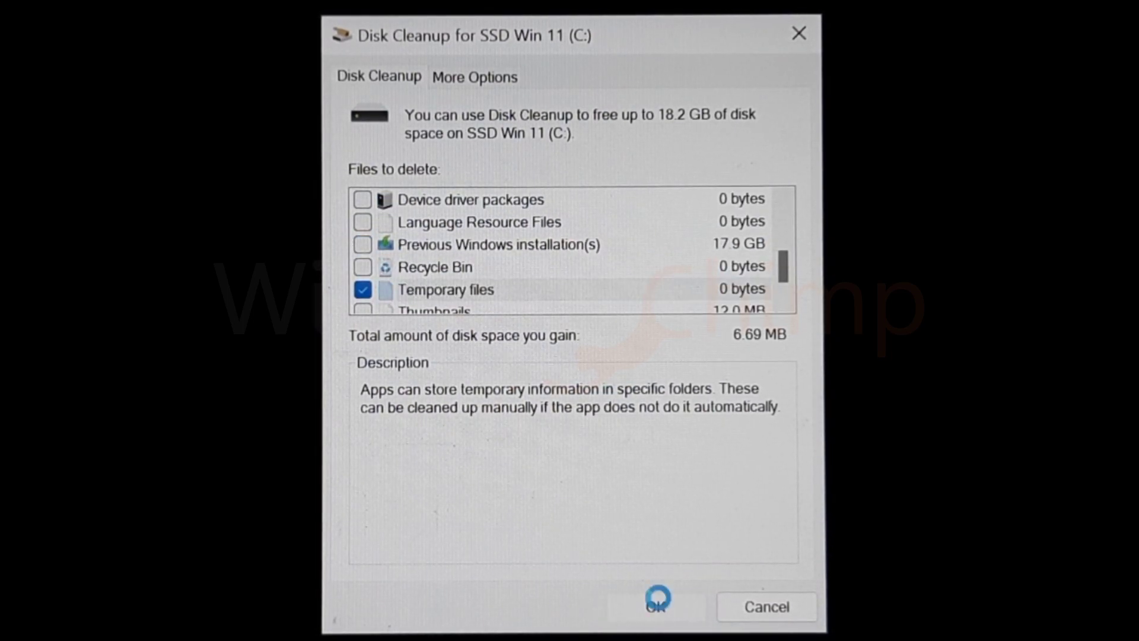
pyautogui.click(654, 604)
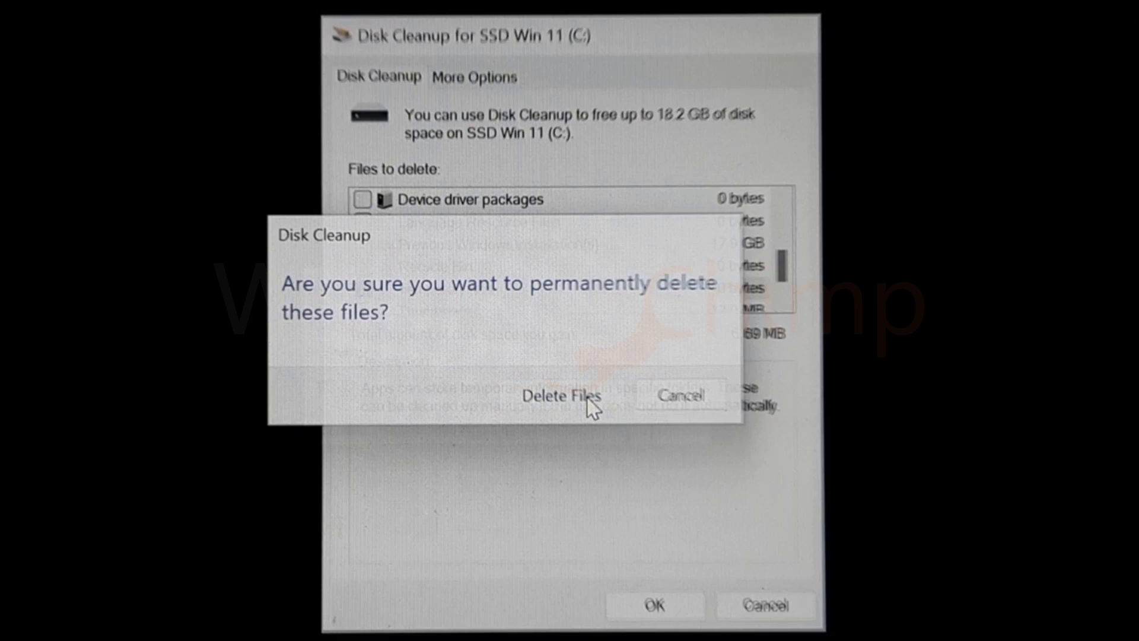
pyautogui.click(559, 395)
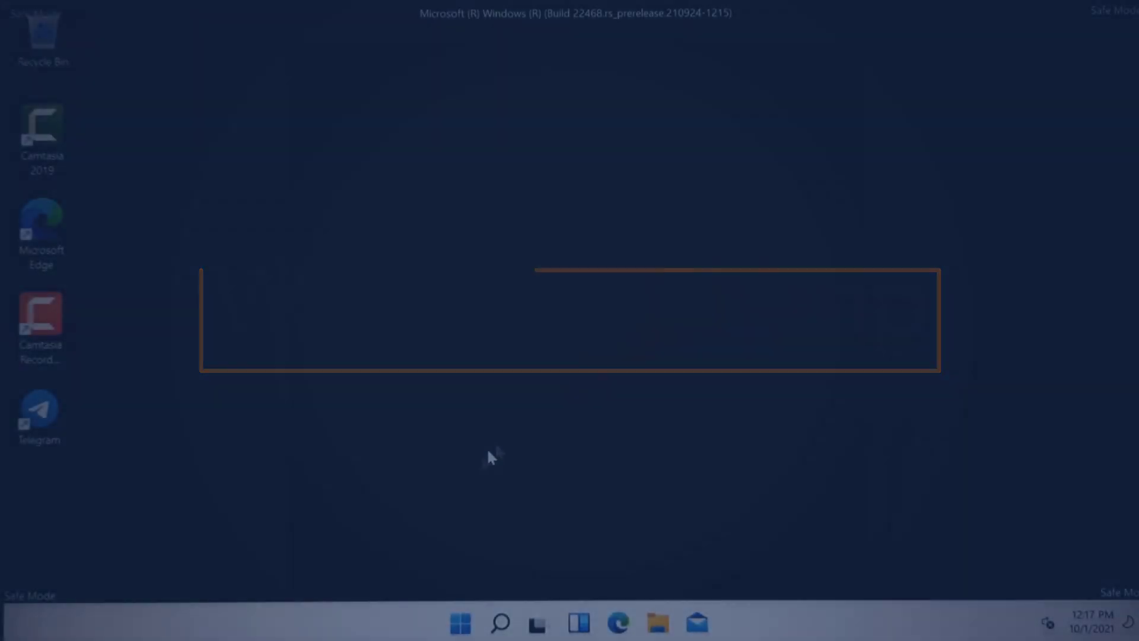
# Launch Microsoft Edge from the taskbar to a new tab
pyautogui.click(459, 623)
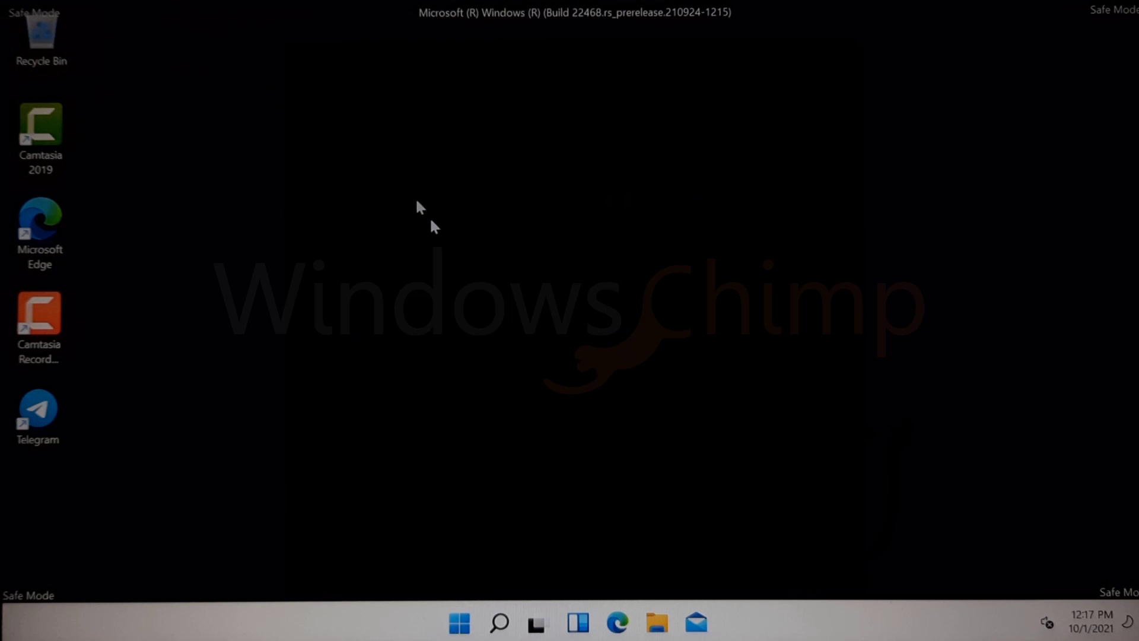
pyautogui.click(617, 623)
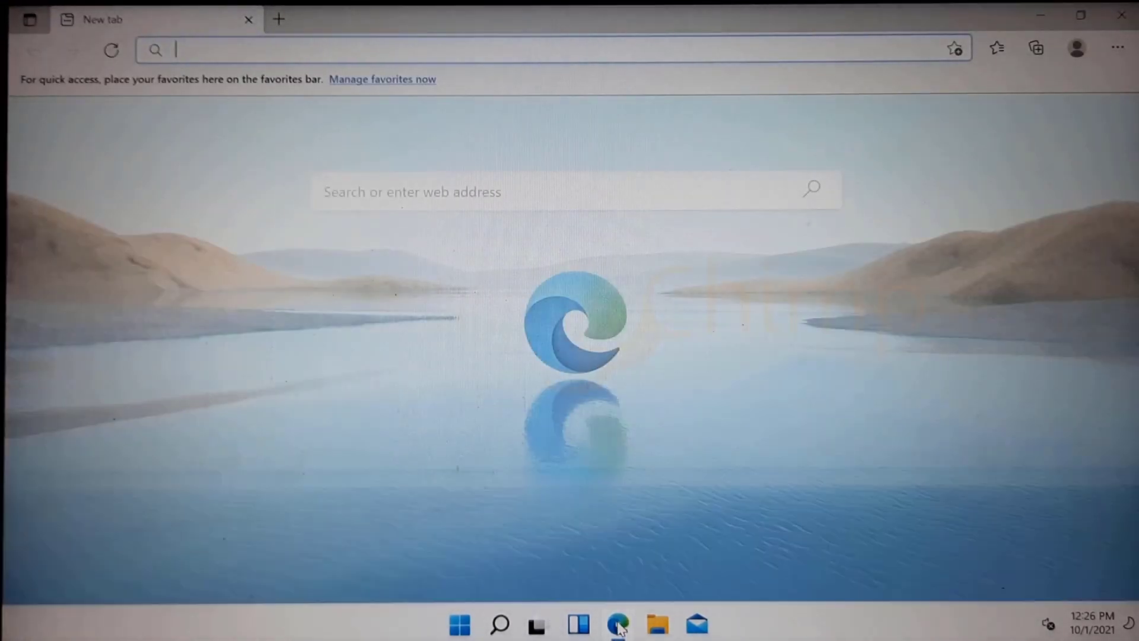
pyautogui.moveTo(1118, 48)
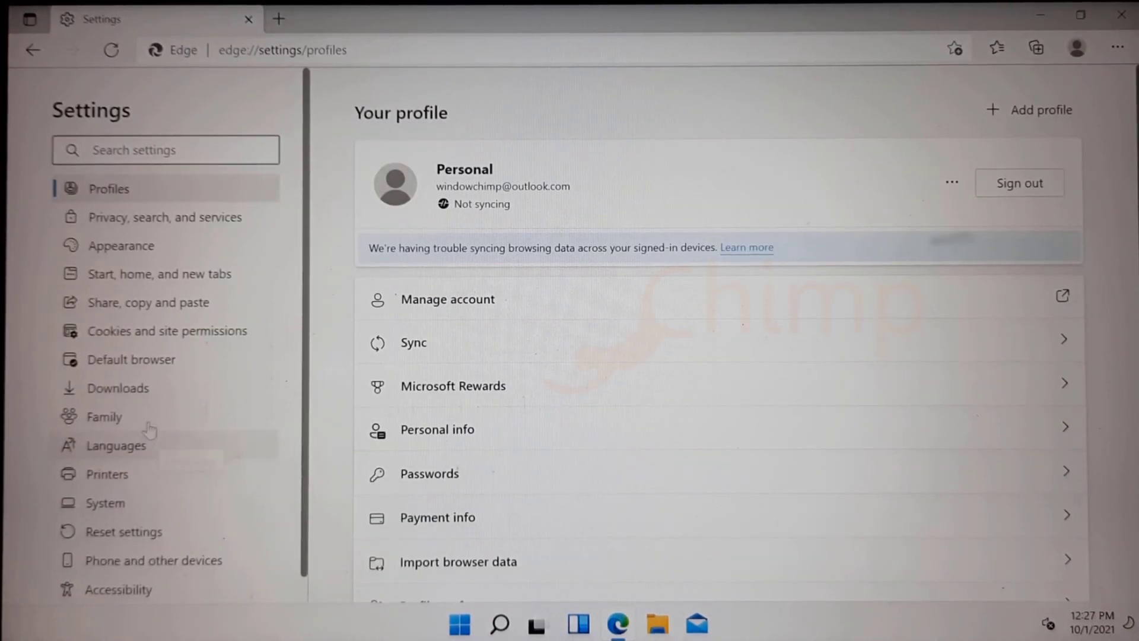
# Restore Edge settings to their default values and confirm the Reset
pyautogui.click(122, 532)
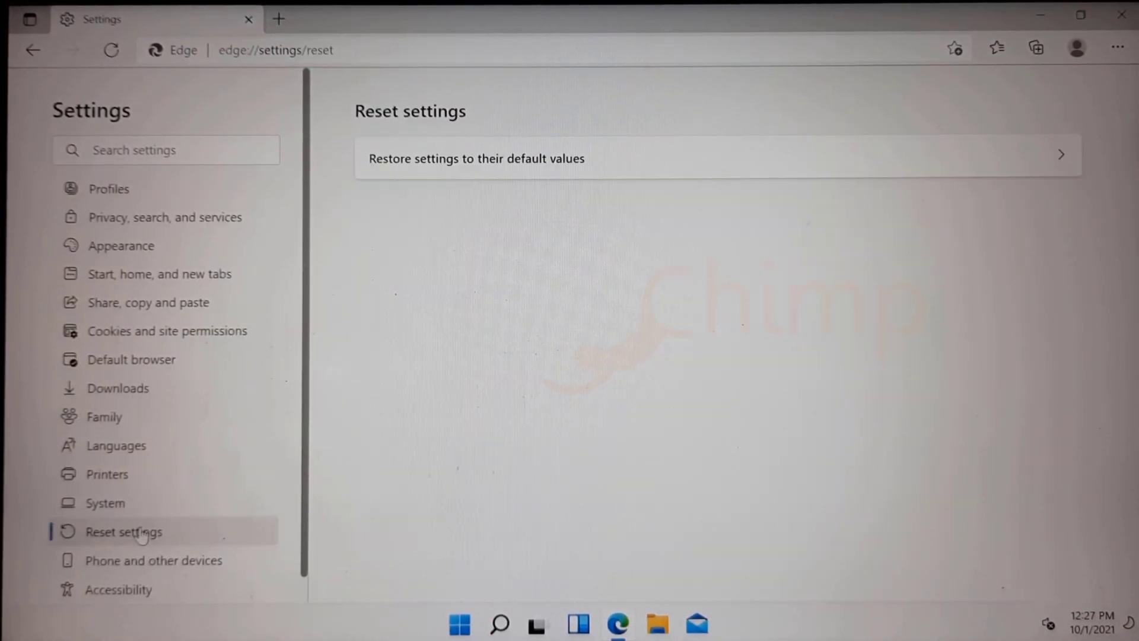
pyautogui.click(477, 158)
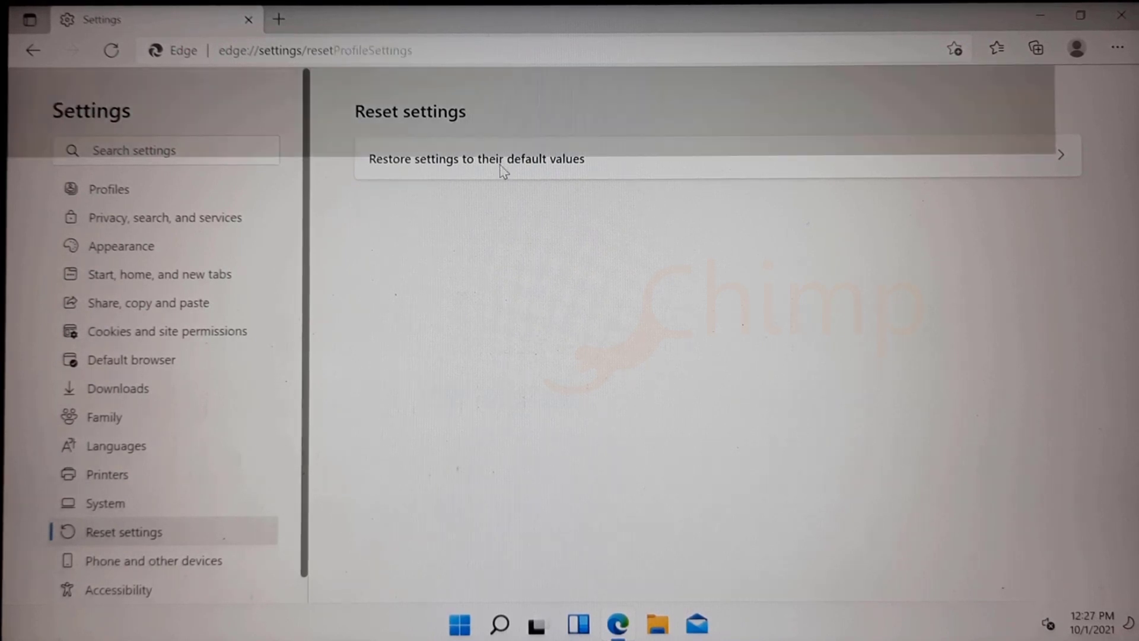
pyautogui.click(477, 158)
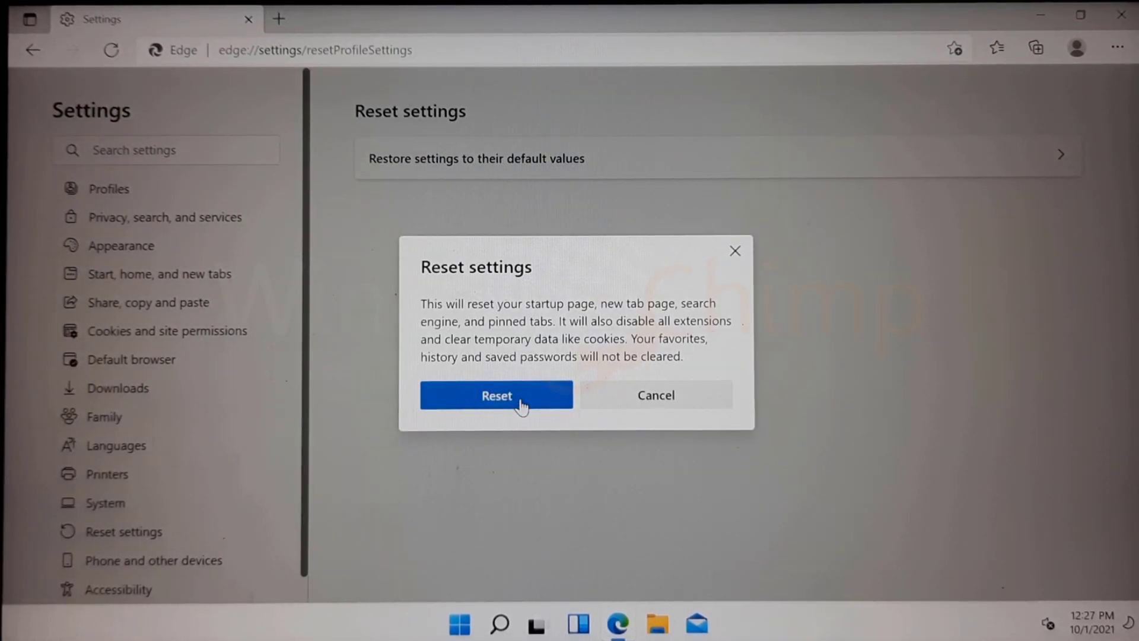
pyautogui.click(496, 394)
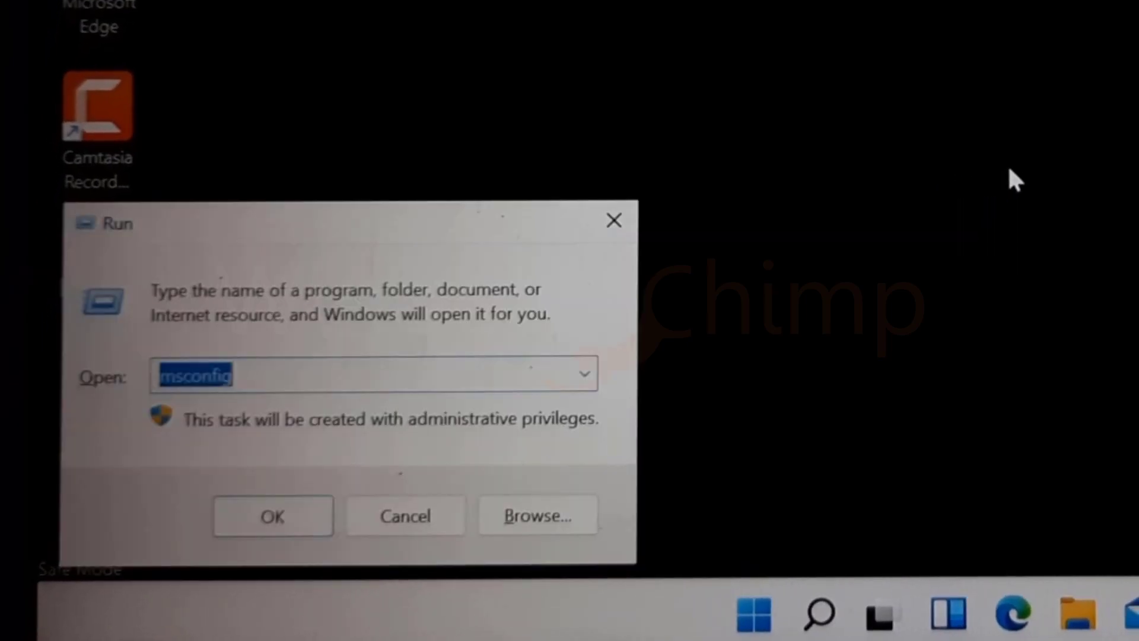
# Uncheck Safe boot on msconfig's Boot tab and restart normally
pyautogui.click(271, 516)
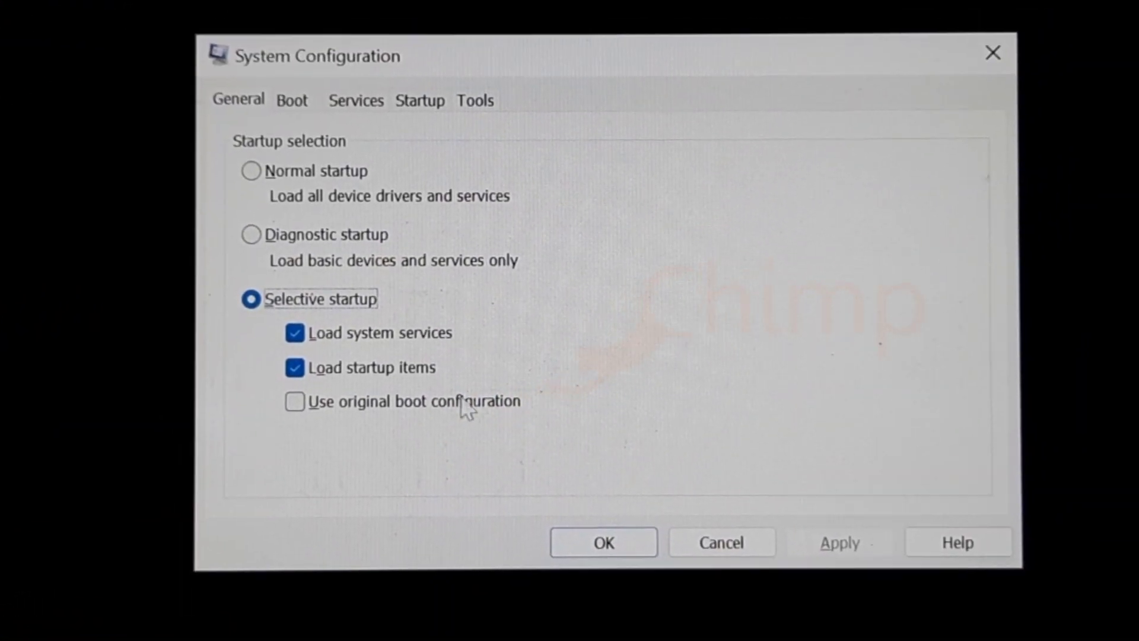
pyautogui.click(292, 99)
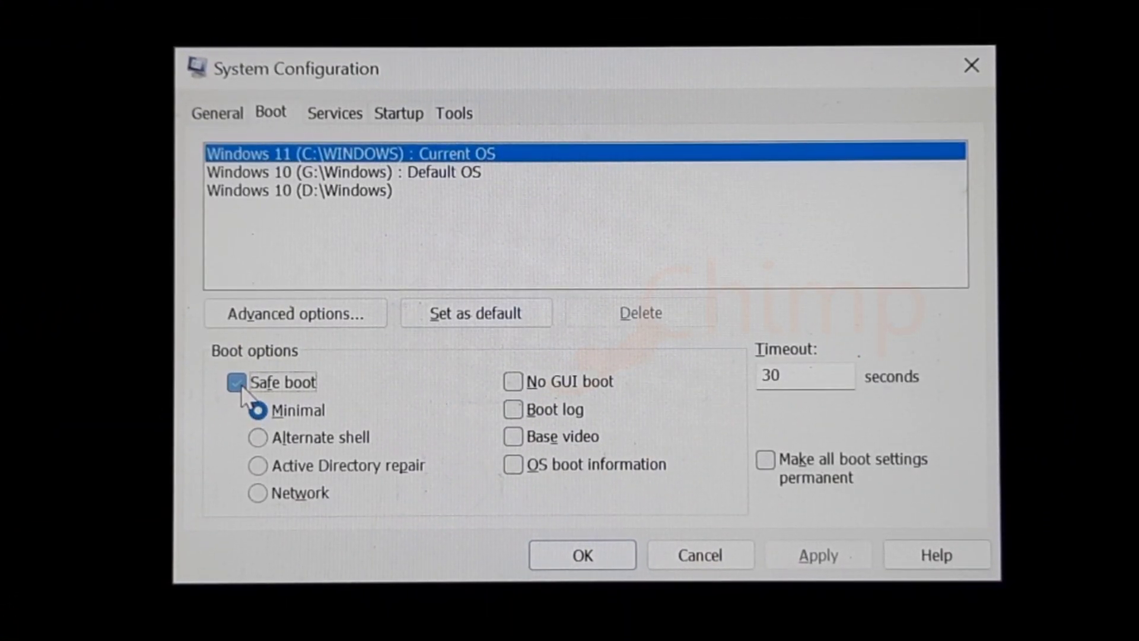
pyautogui.click(581, 554)
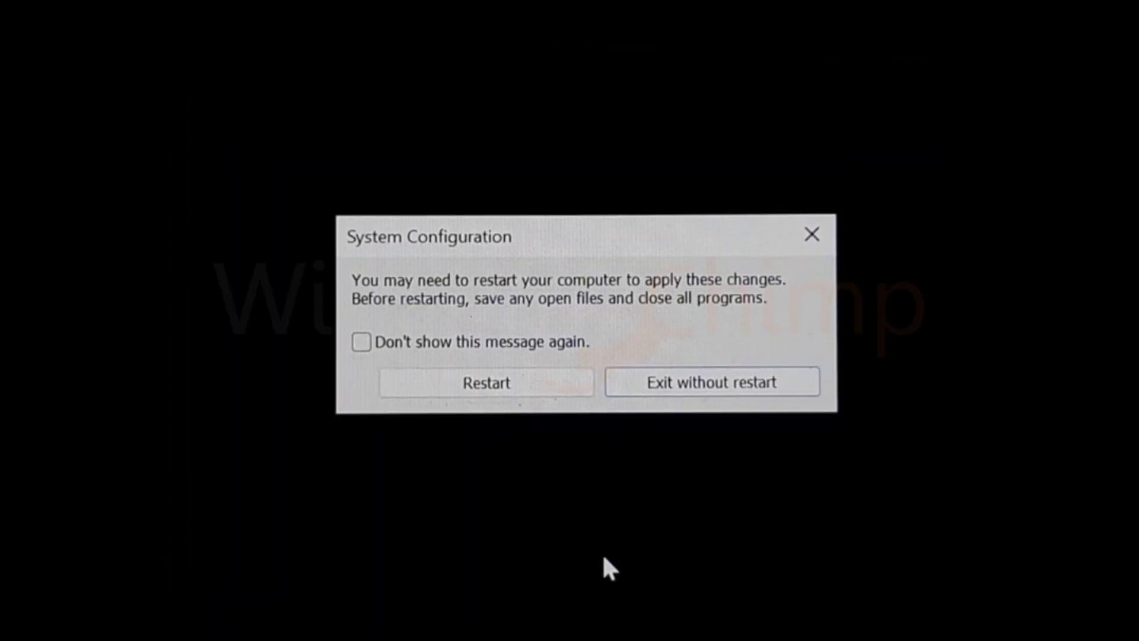
pyautogui.click(485, 382)
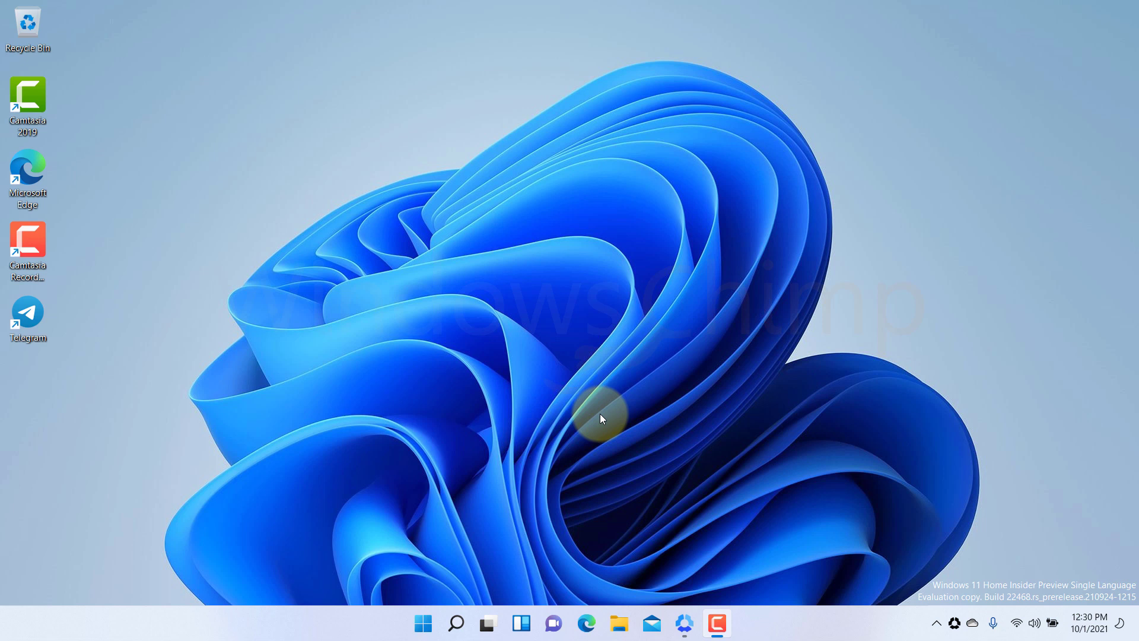
pyautogui.moveTo(585, 394)
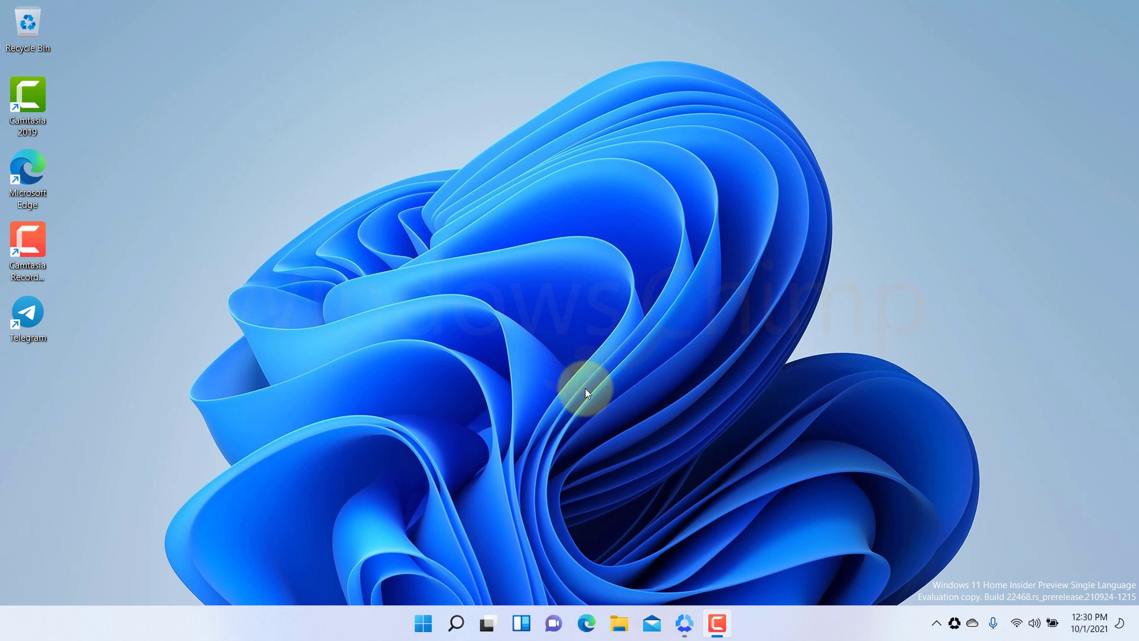
pyautogui.moveTo(574, 356)
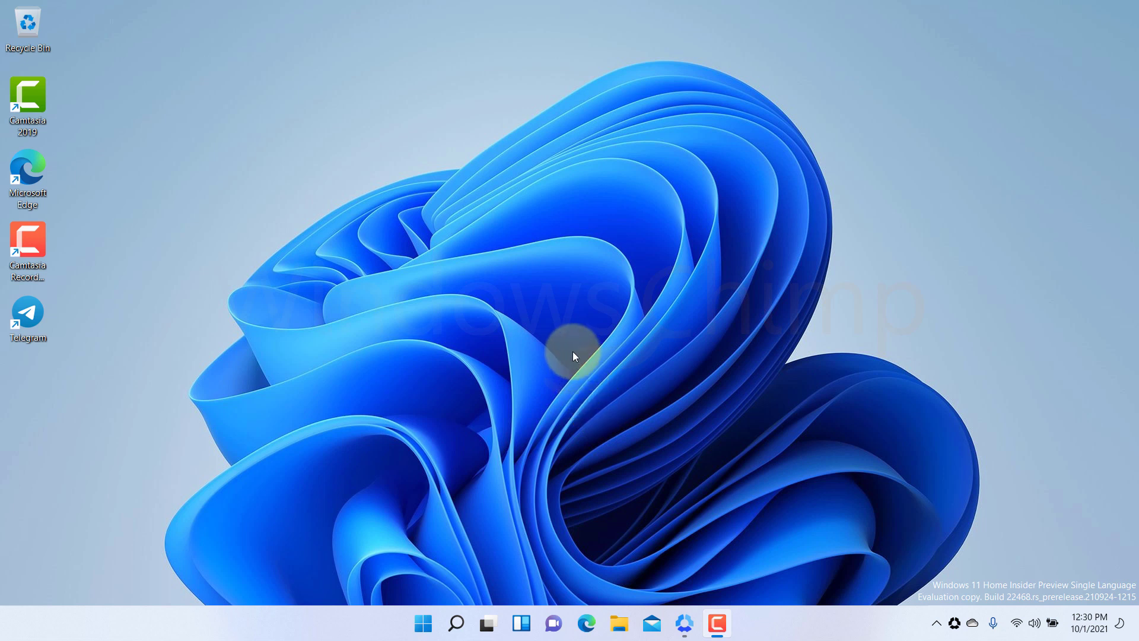
pyautogui.moveTo(563, 399)
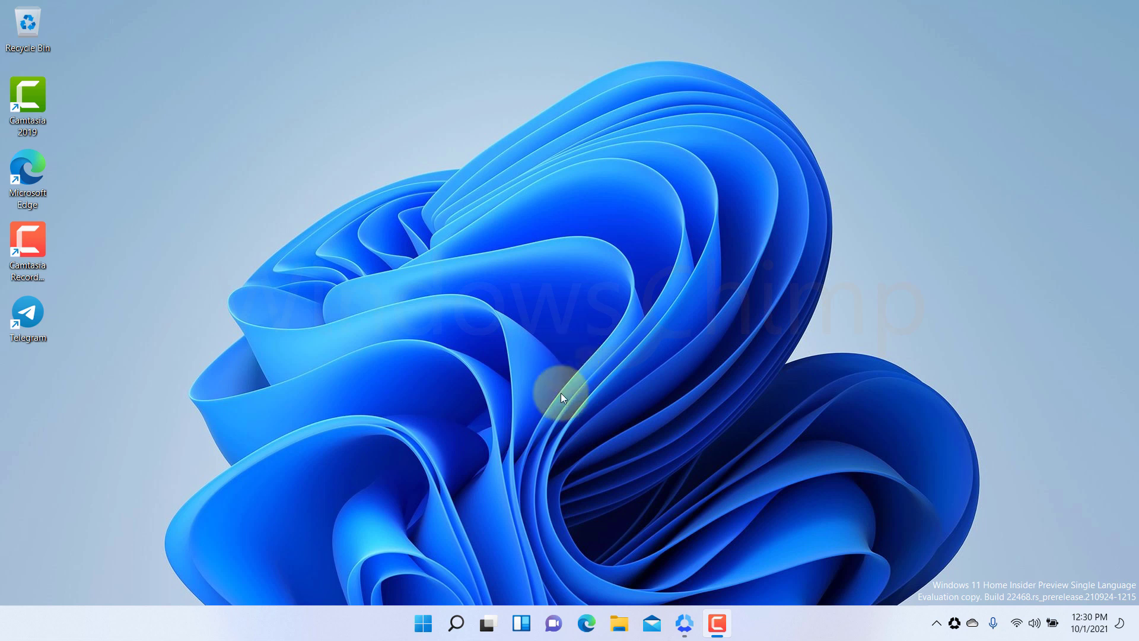
pyautogui.moveTo(487, 581)
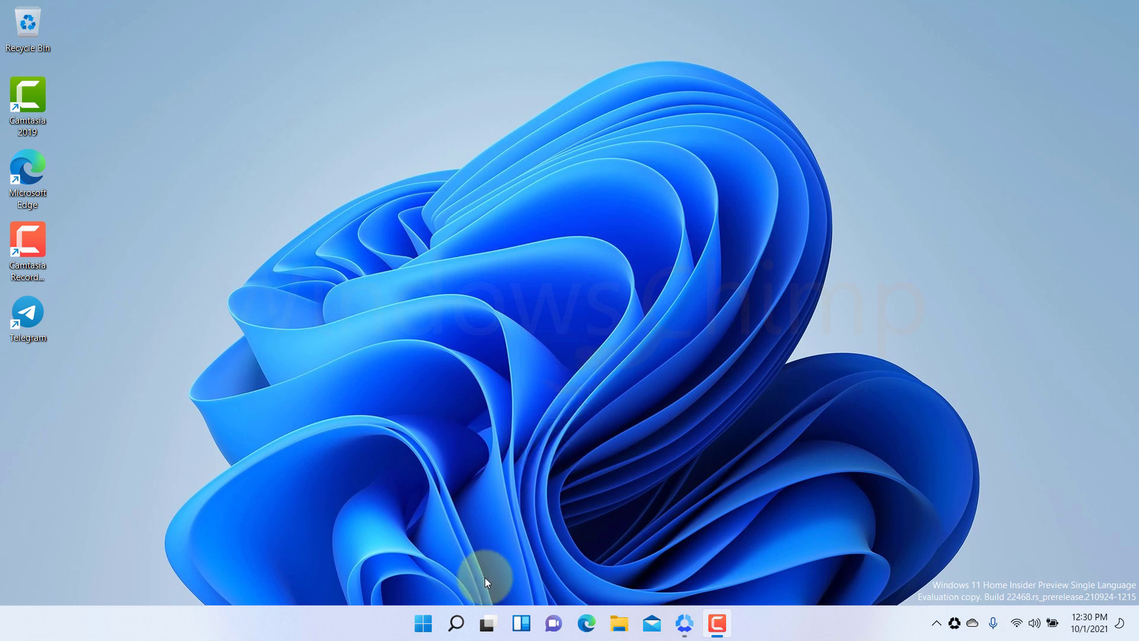
pyautogui.moveTo(455, 623)
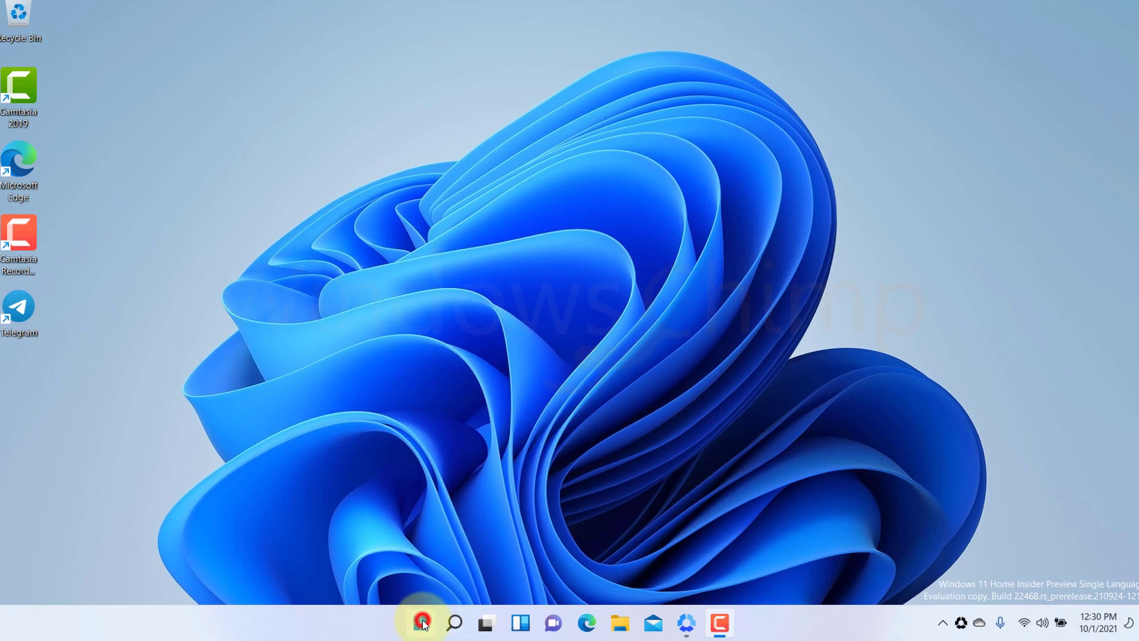
# From Create a restore point, delete all restore points for HDD Win 10 (D:) and confirm
pyautogui.write('create and format hard disk partitions')
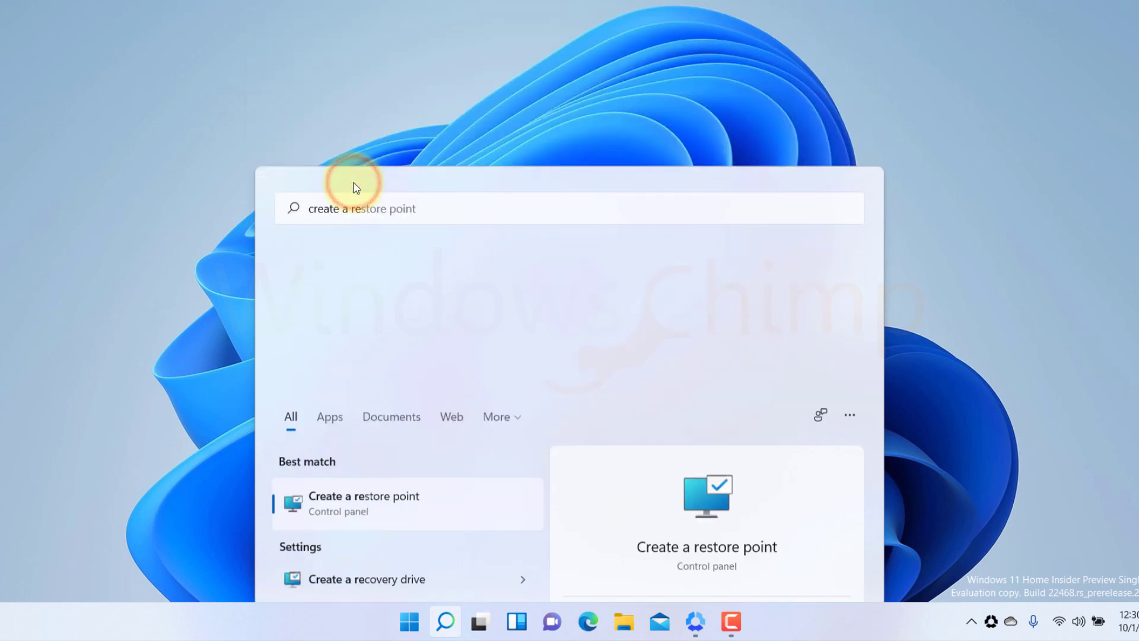
pyautogui.click(363, 503)
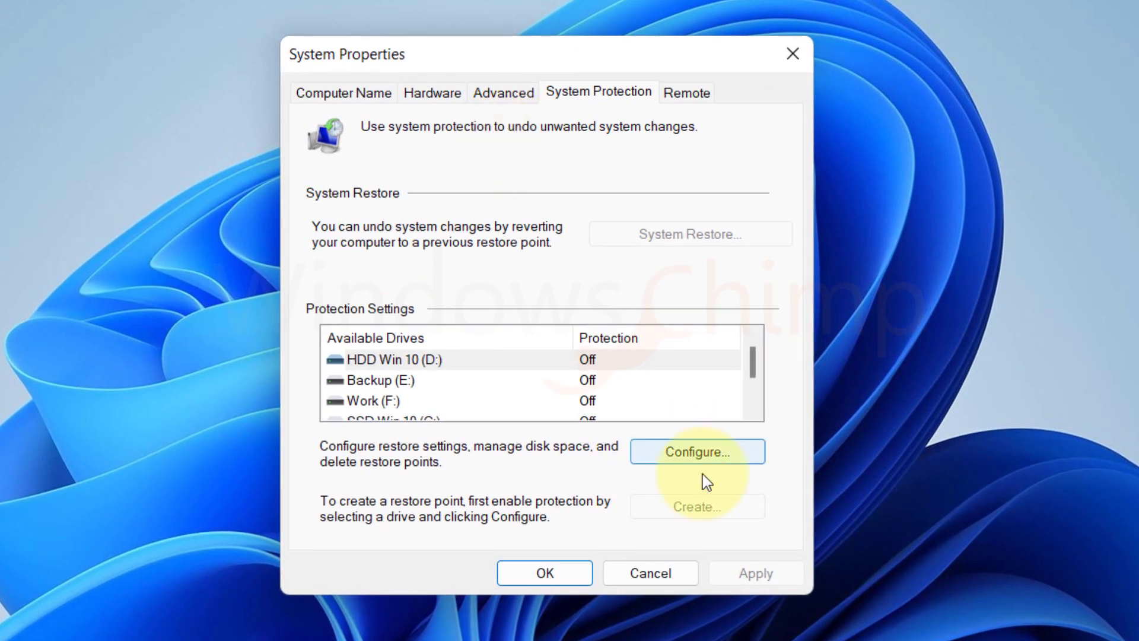
pyautogui.click(697, 451)
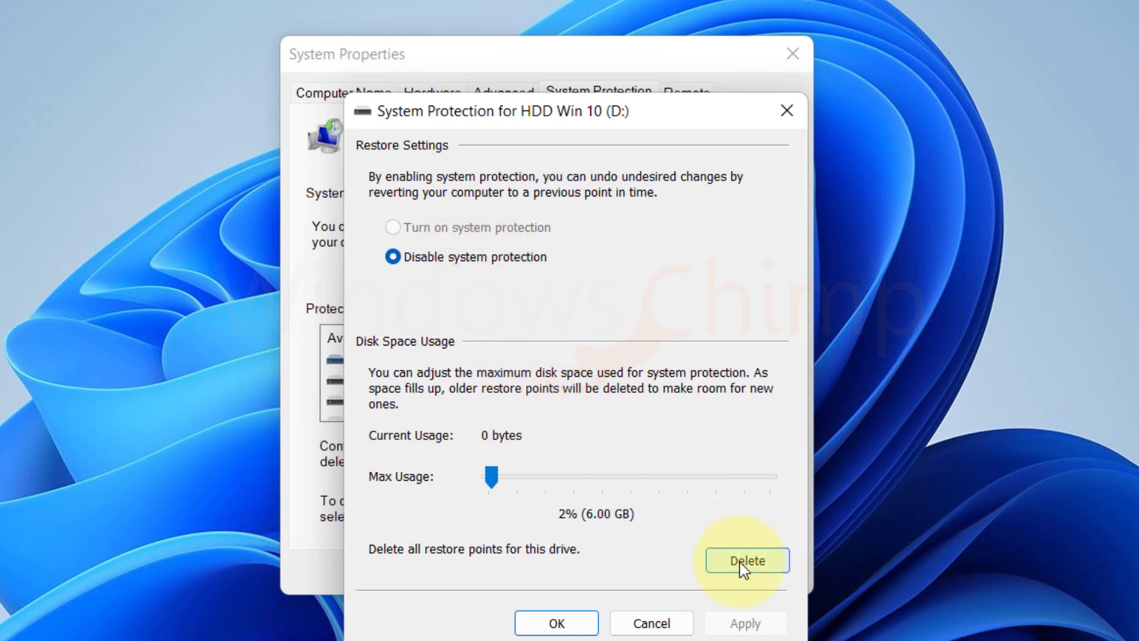
pyautogui.click(747, 560)
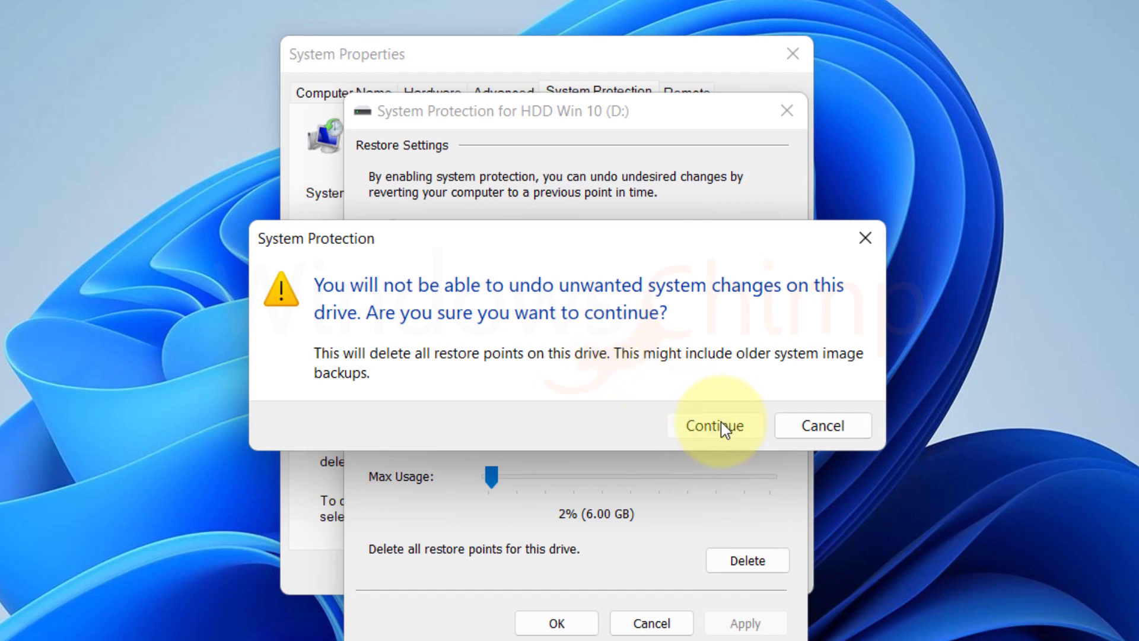
pyautogui.click(714, 424)
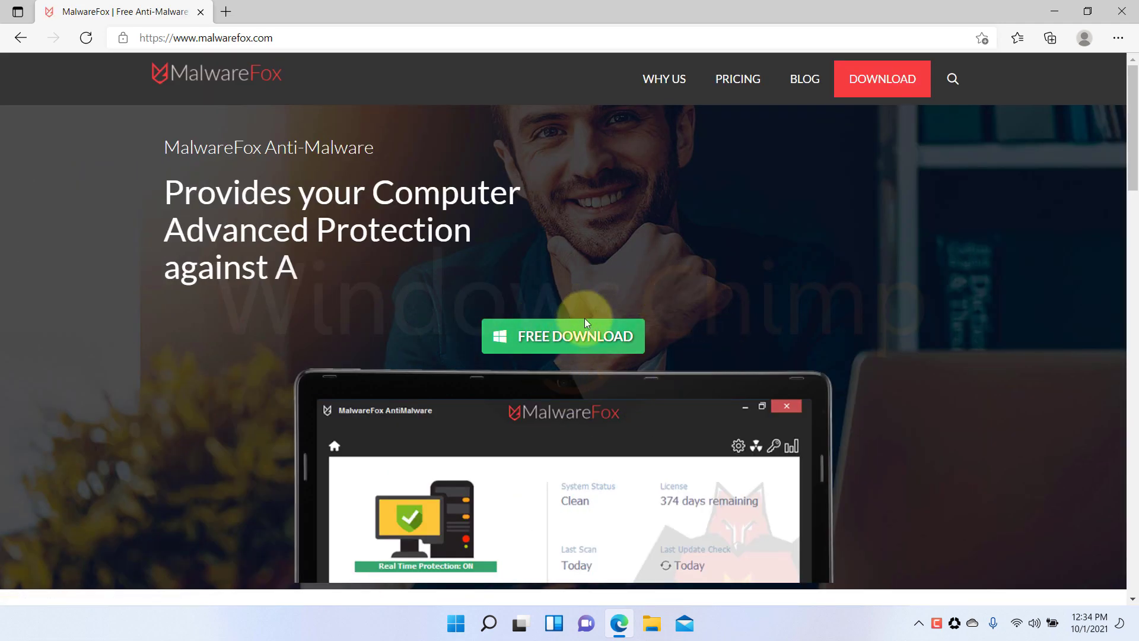
# Download the free MalwareFox installer from malwarefox.com and run MalwareFox.exe from Downloads
pyautogui.click(562, 336)
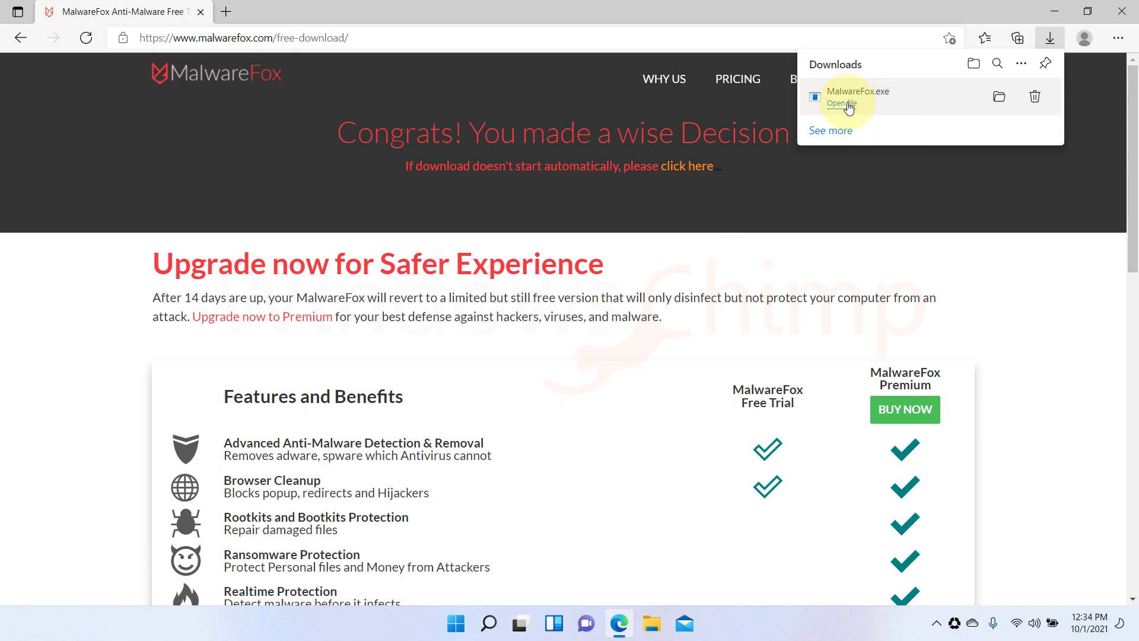
pyautogui.click(840, 103)
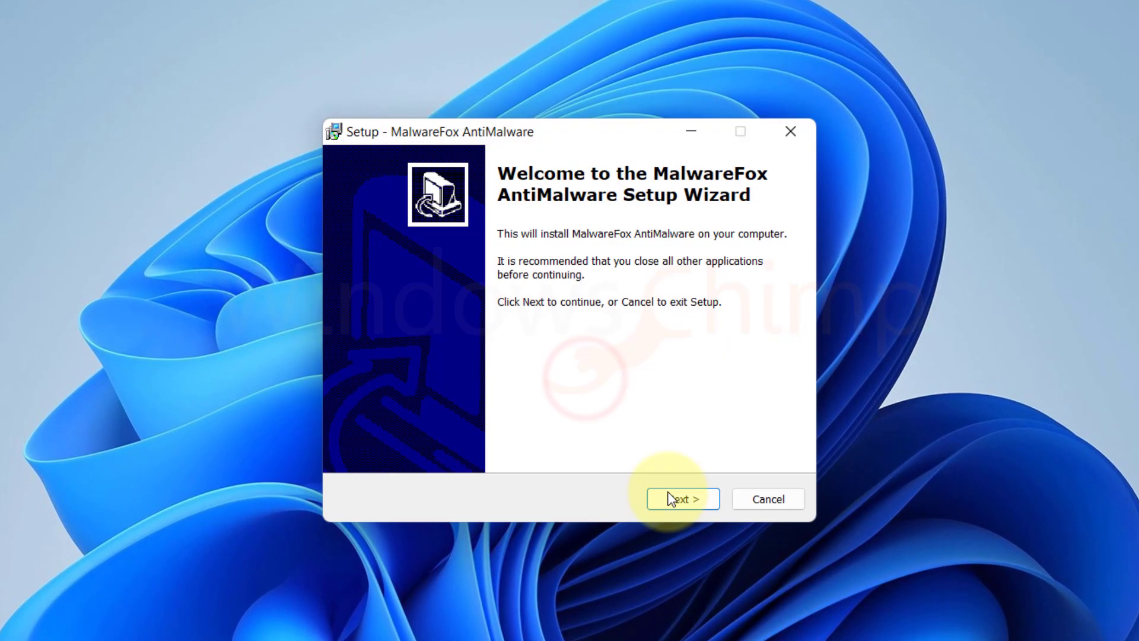
# Finish the MalwareFox setup wizard and start a system scan
pyautogui.click(681, 499)
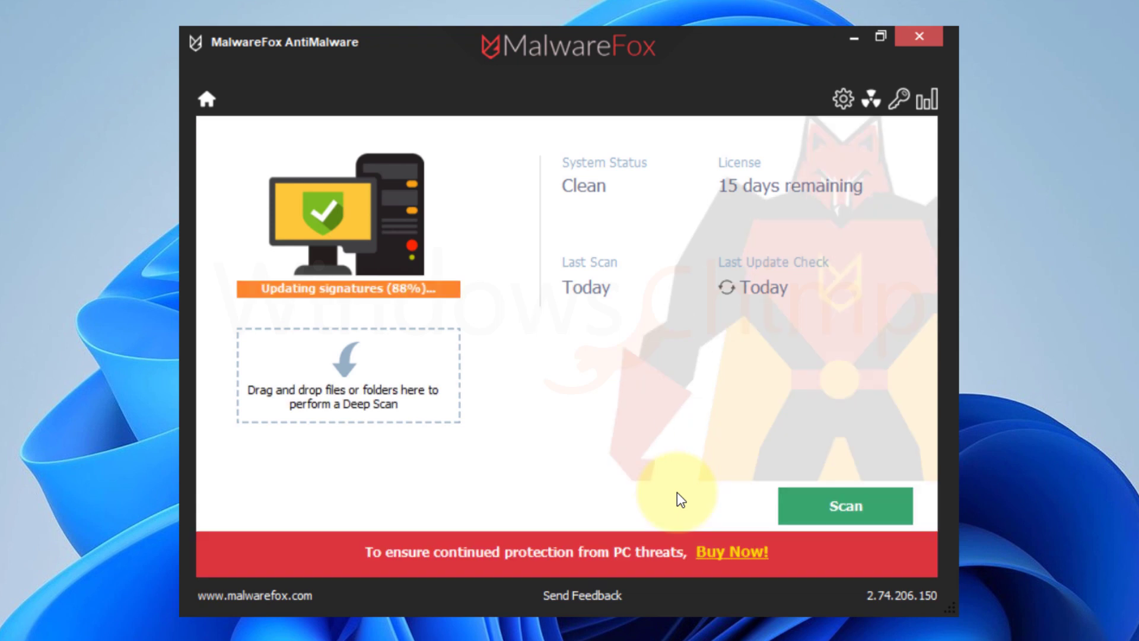
pyautogui.click(845, 505)
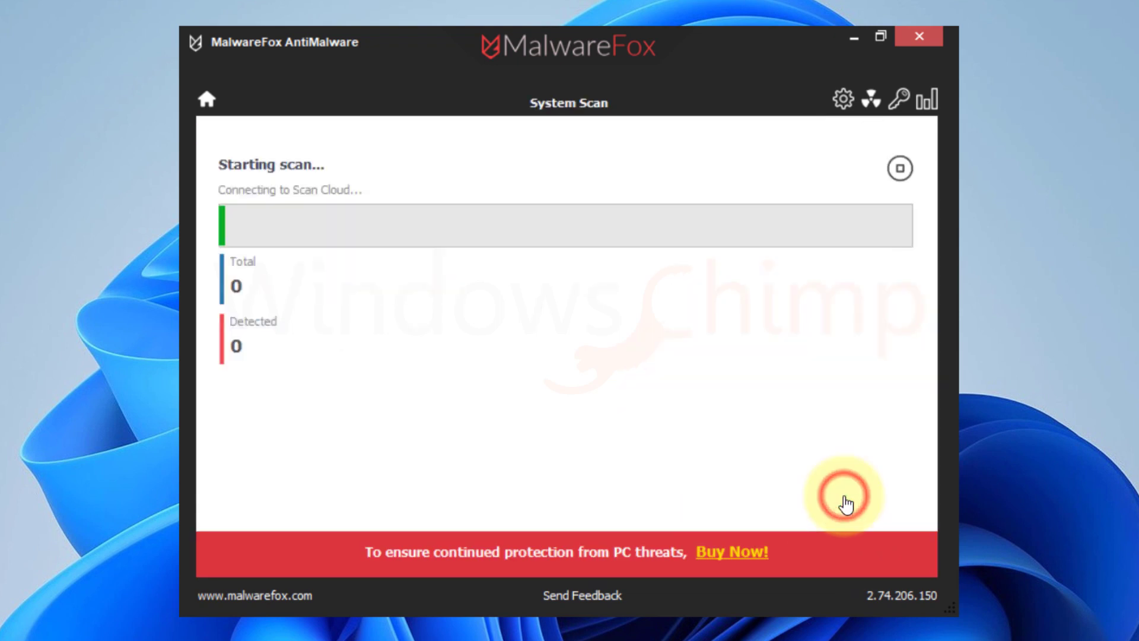